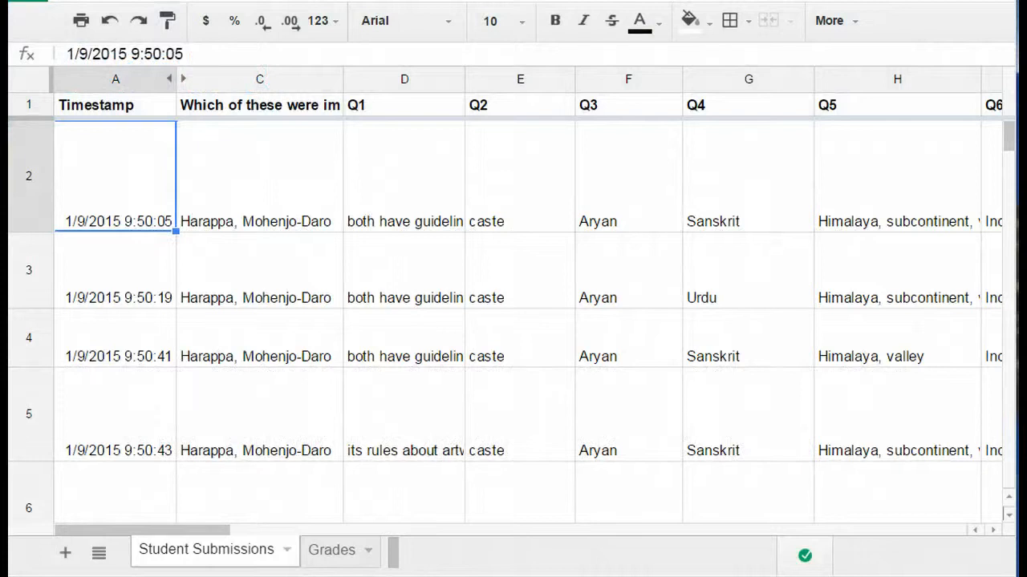
mouse_move(45, 451)
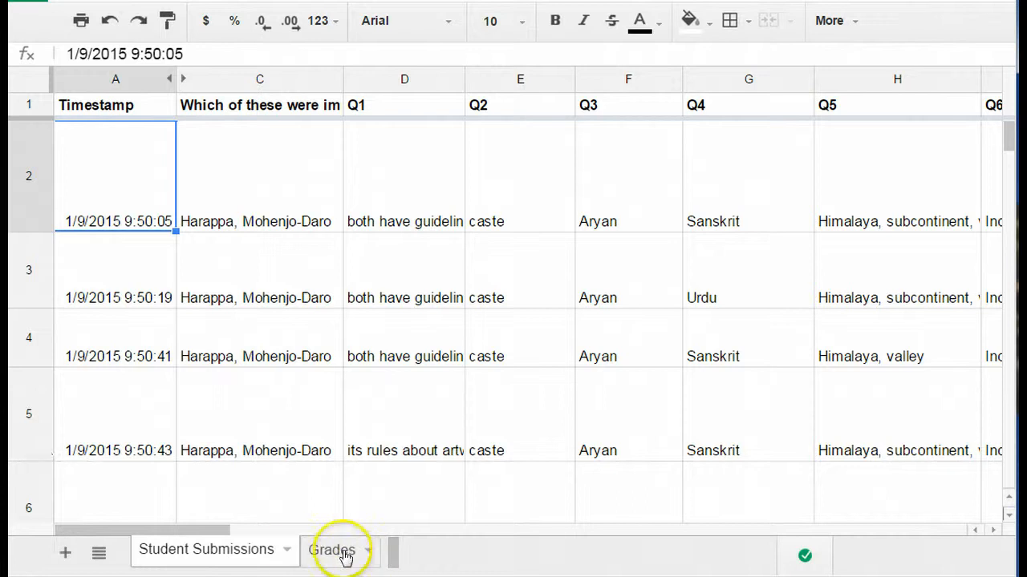
Open the Grades sheet and scroll right past the question columns.
click(332, 550)
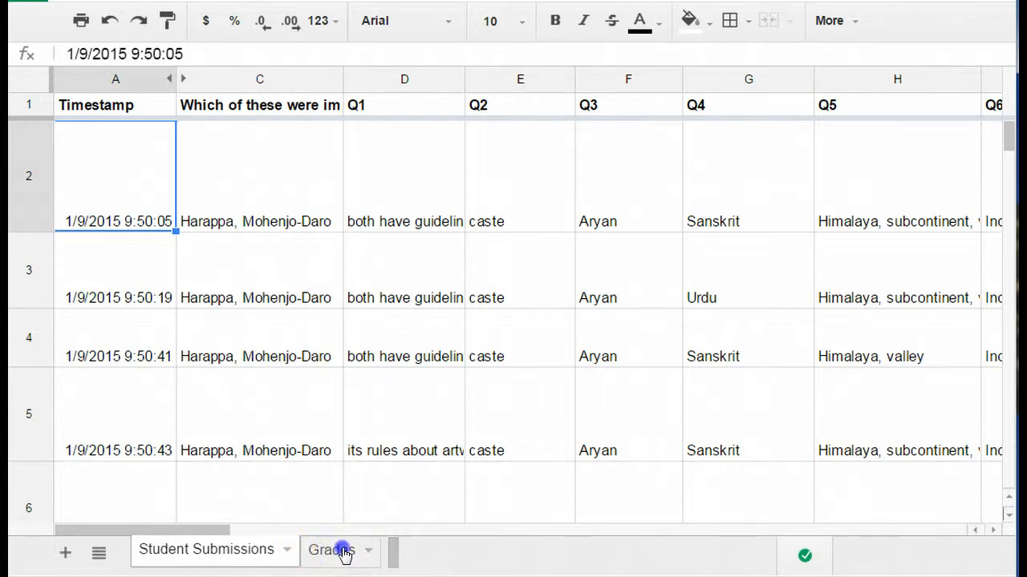
click(331, 550)
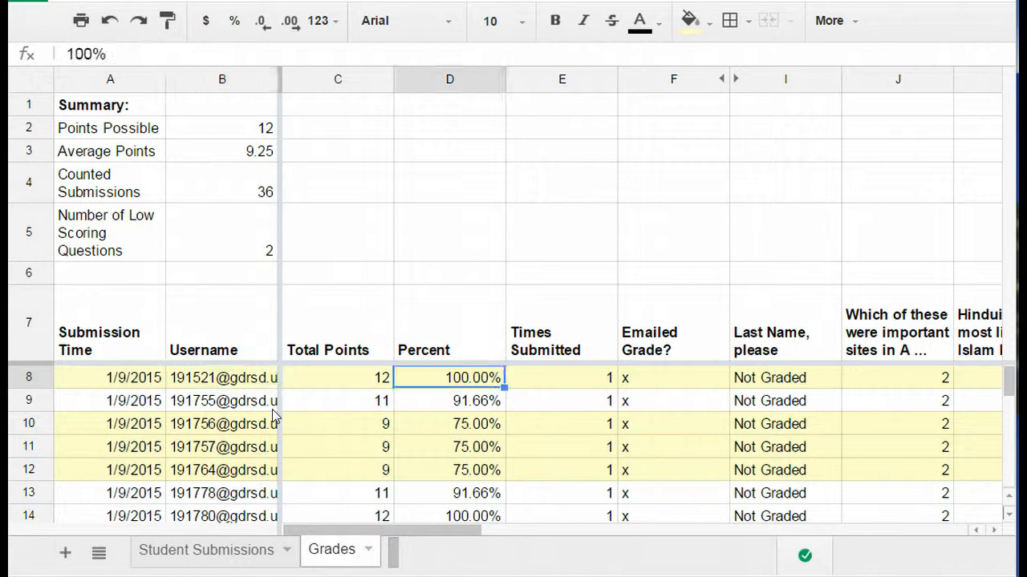
click(673, 377)
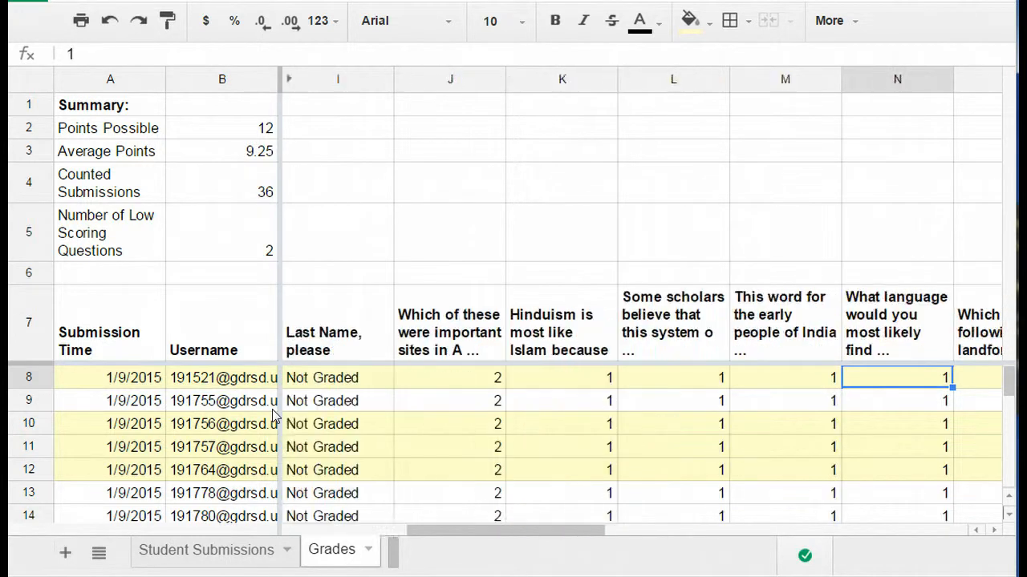
scroll(right, 3)
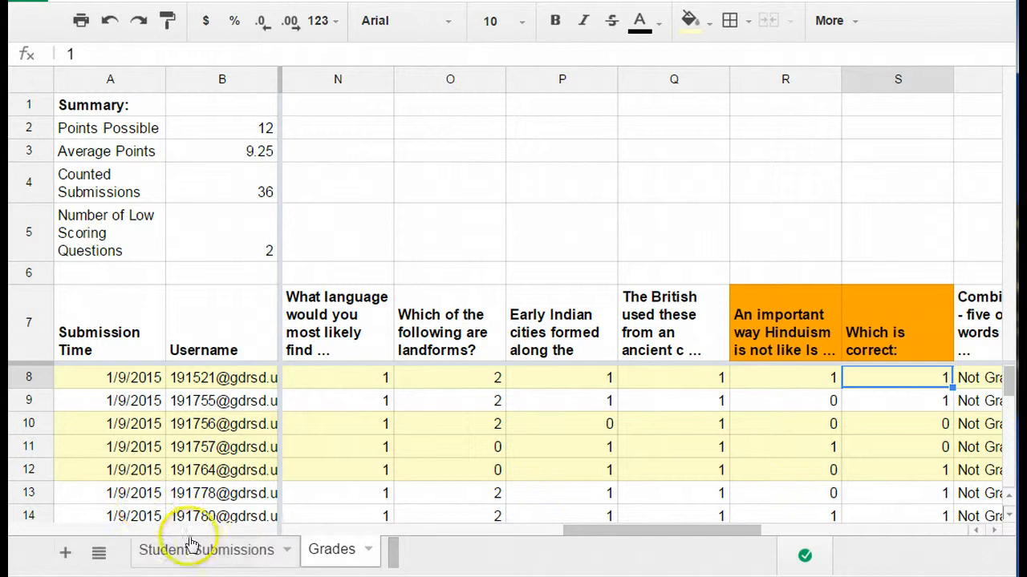
Check the manual grades on Student Submissions, then return to Grades' empty columns.
click(206, 549)
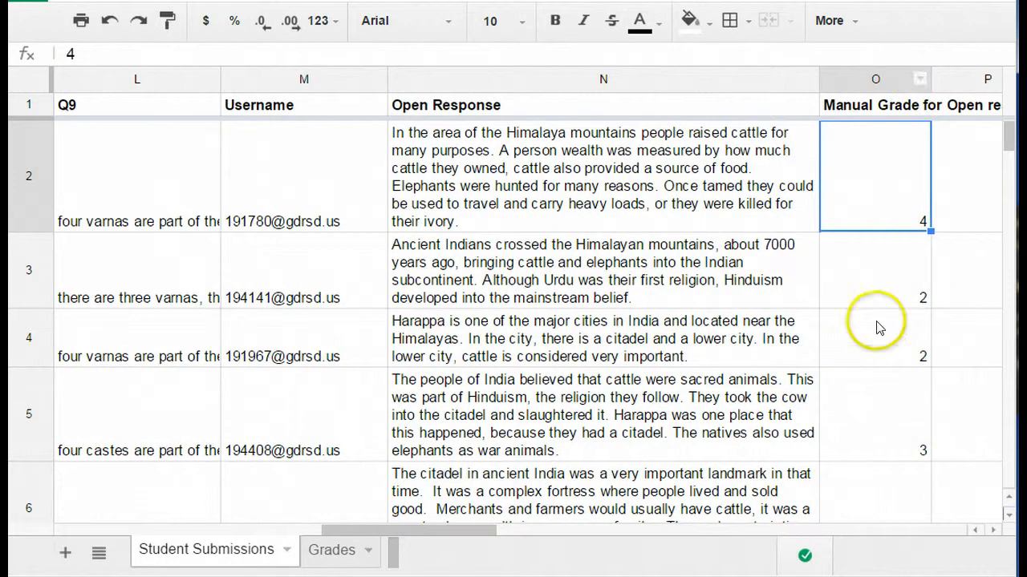
mouse_move(629, 201)
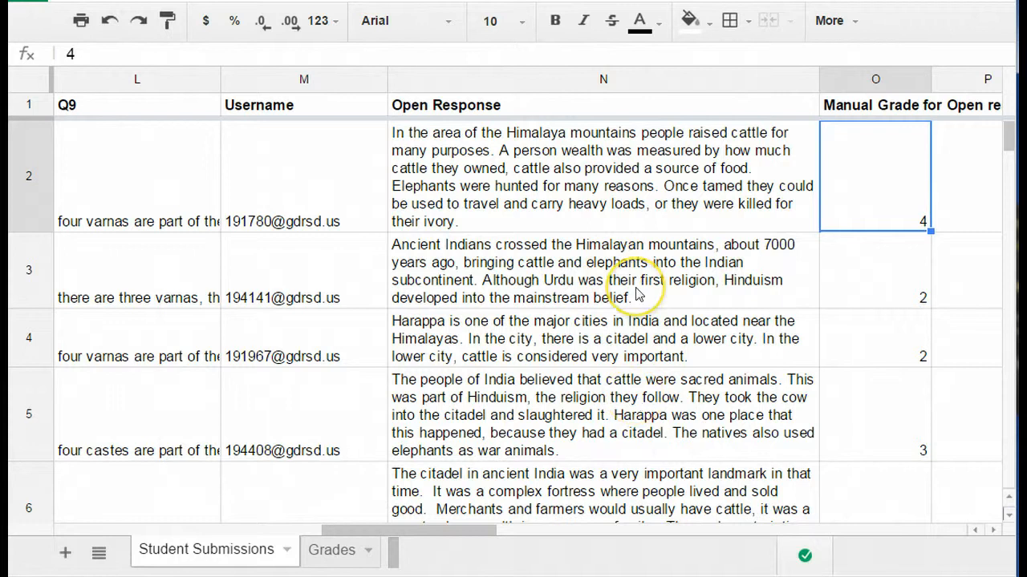
click(602, 176)
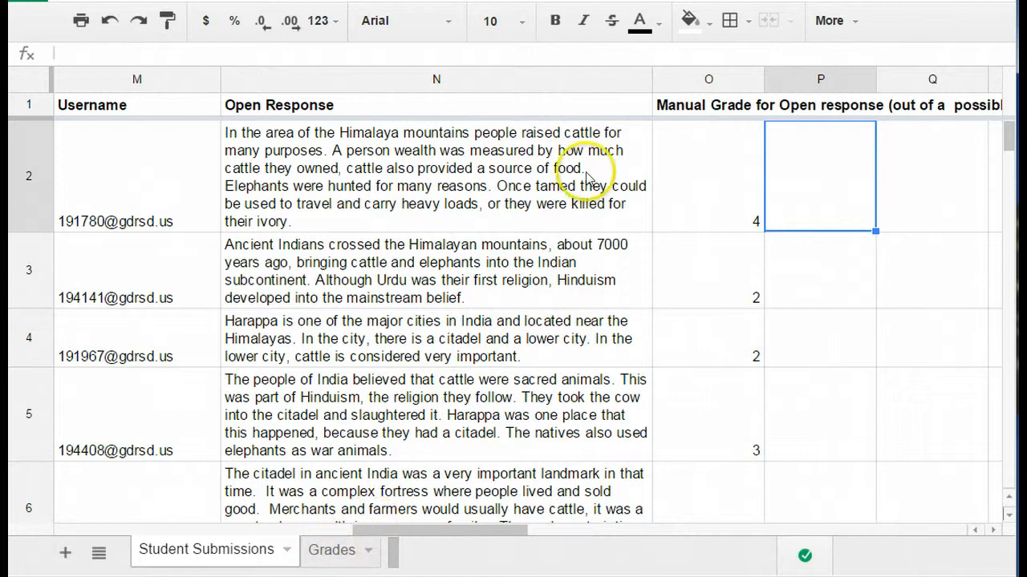
click(331, 550)
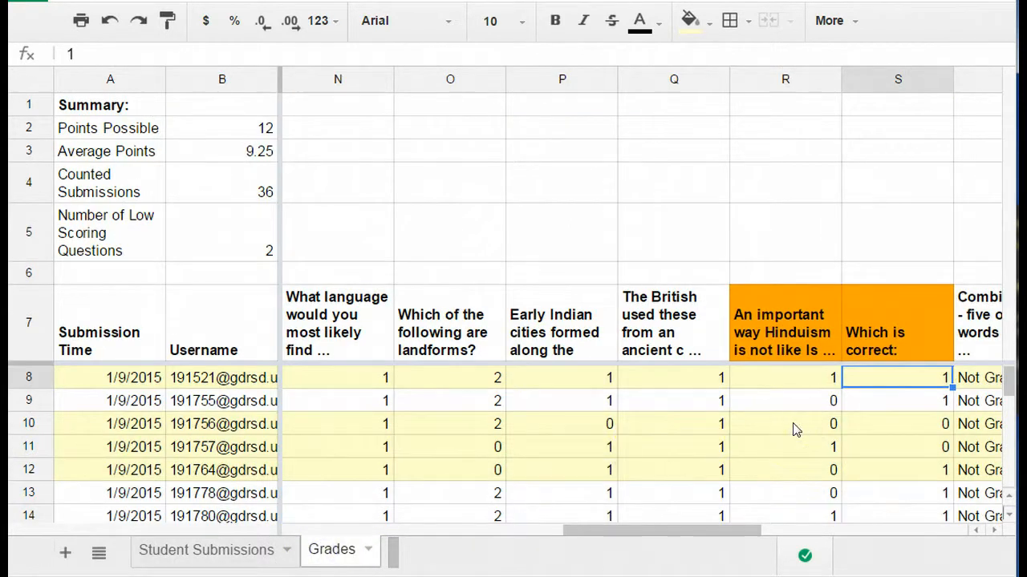
scroll(right, 3)
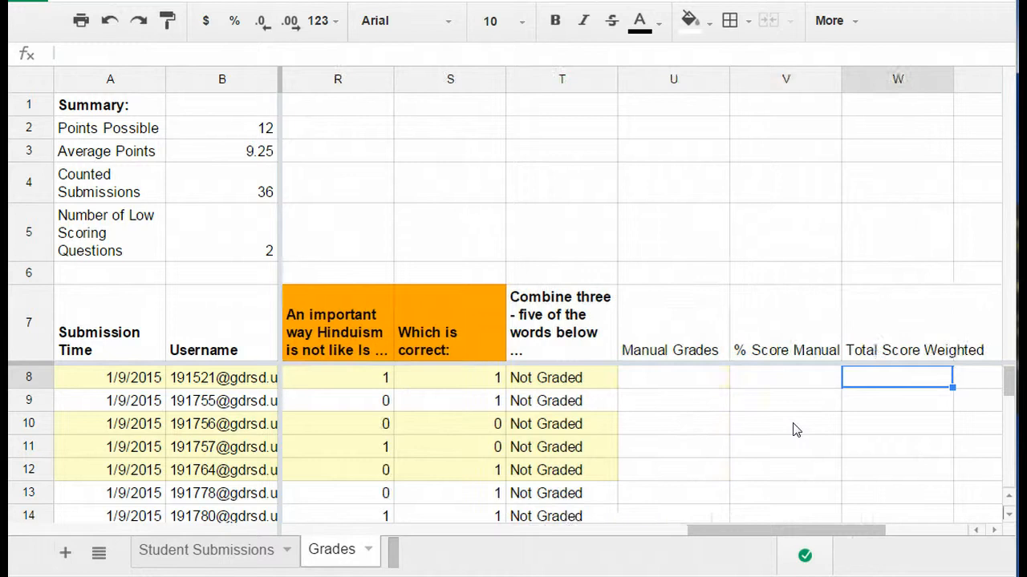
Glance at Grades, then settle on Student Submissions showing usernames and manual grades.
click(673, 377)
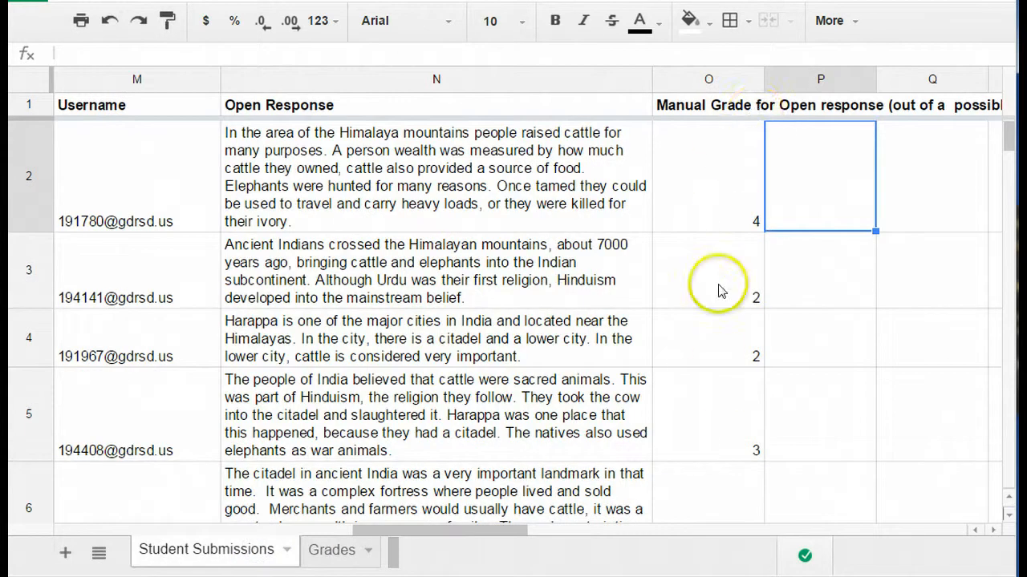
click(331, 550)
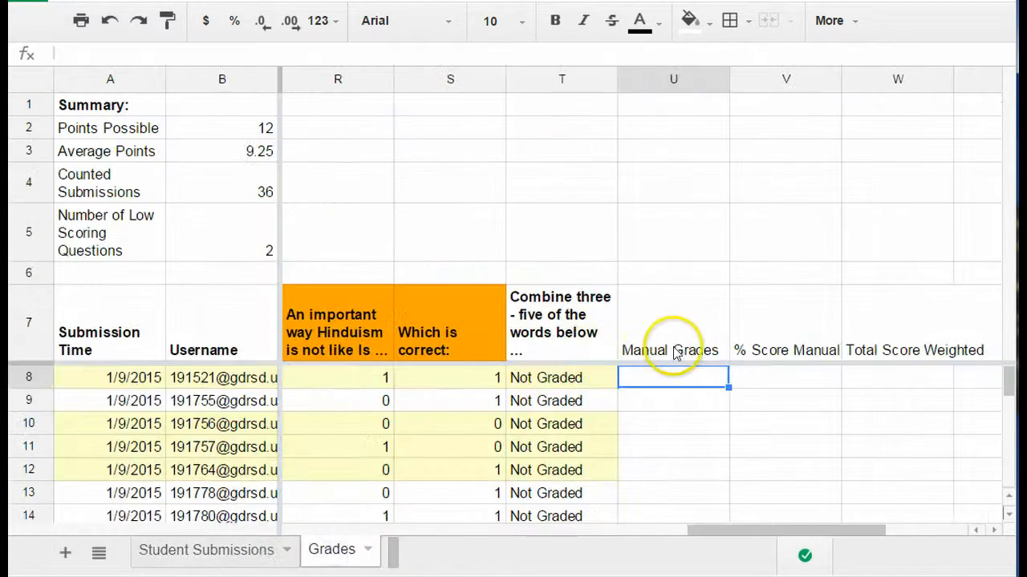
mouse_move(677, 401)
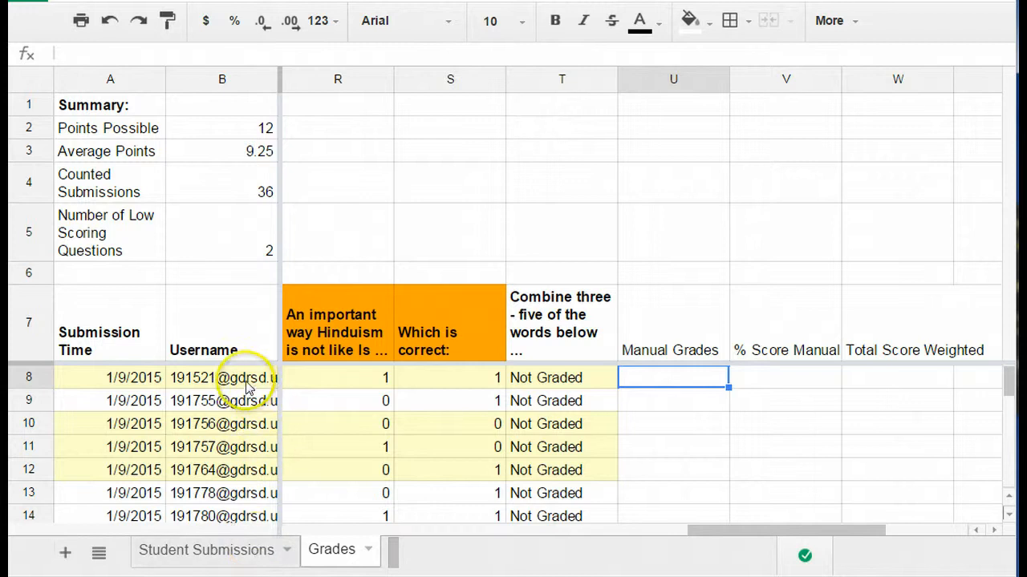
mouse_move(253, 400)
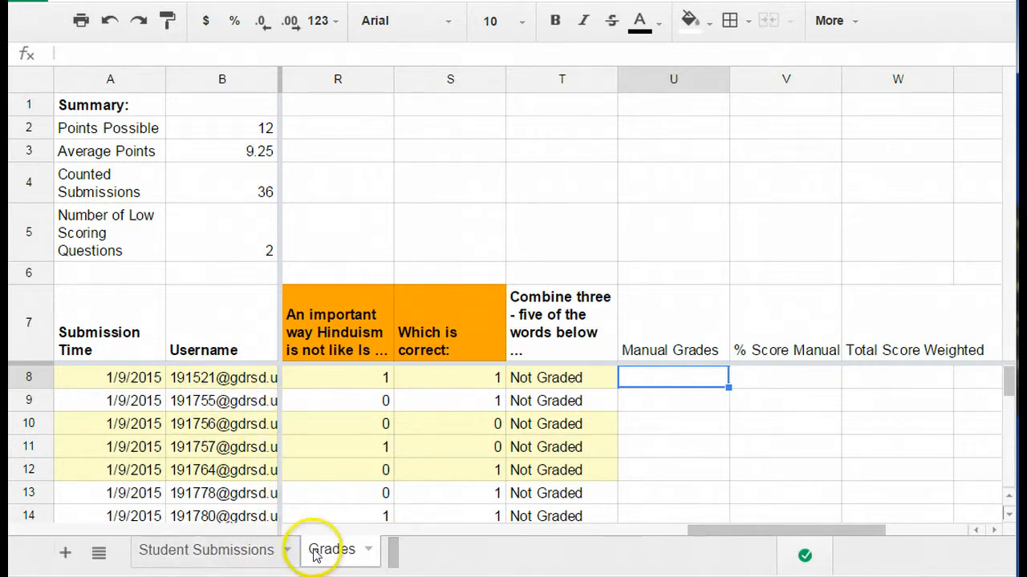
mouse_move(319, 535)
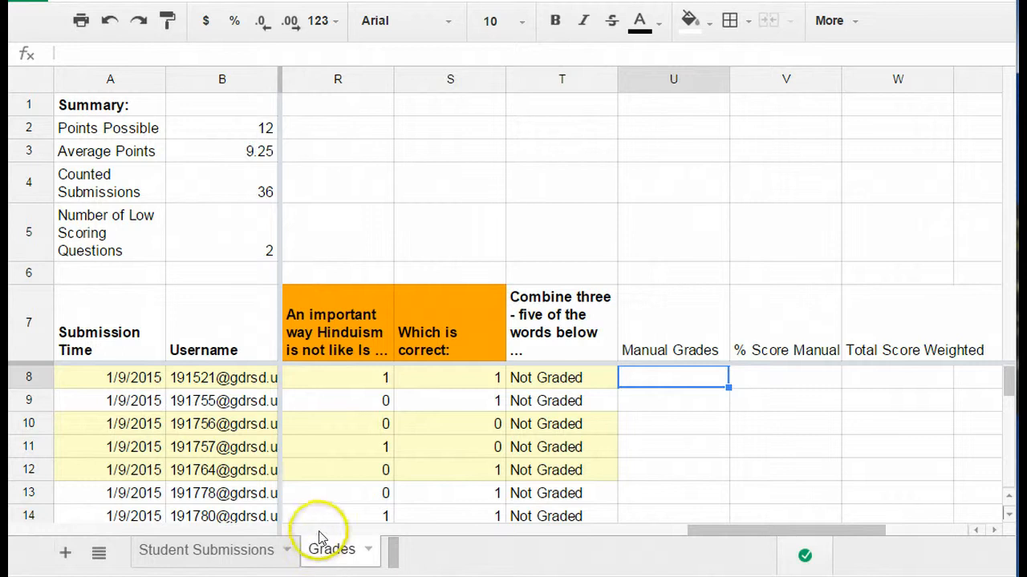
mouse_move(217, 472)
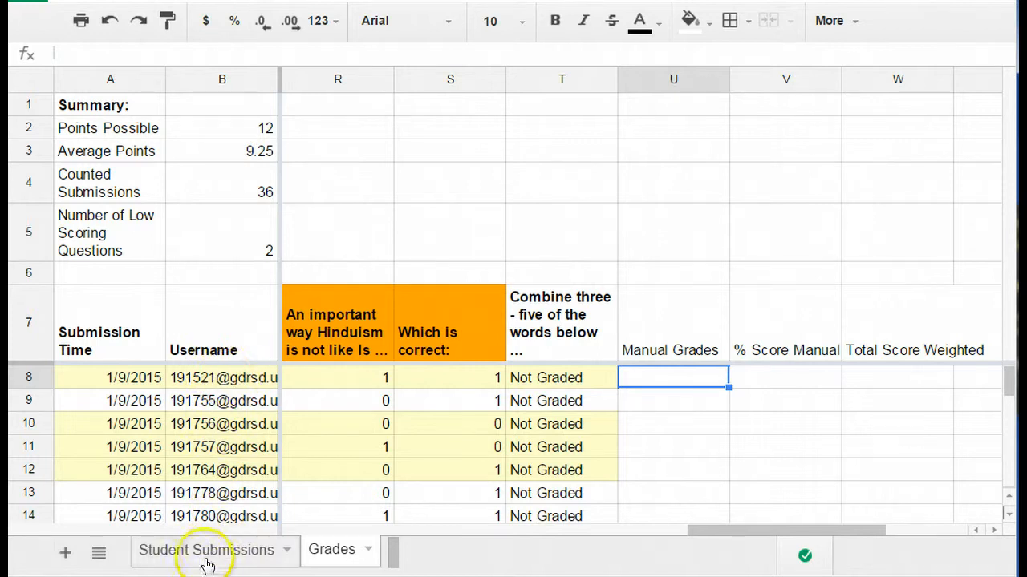
click(206, 550)
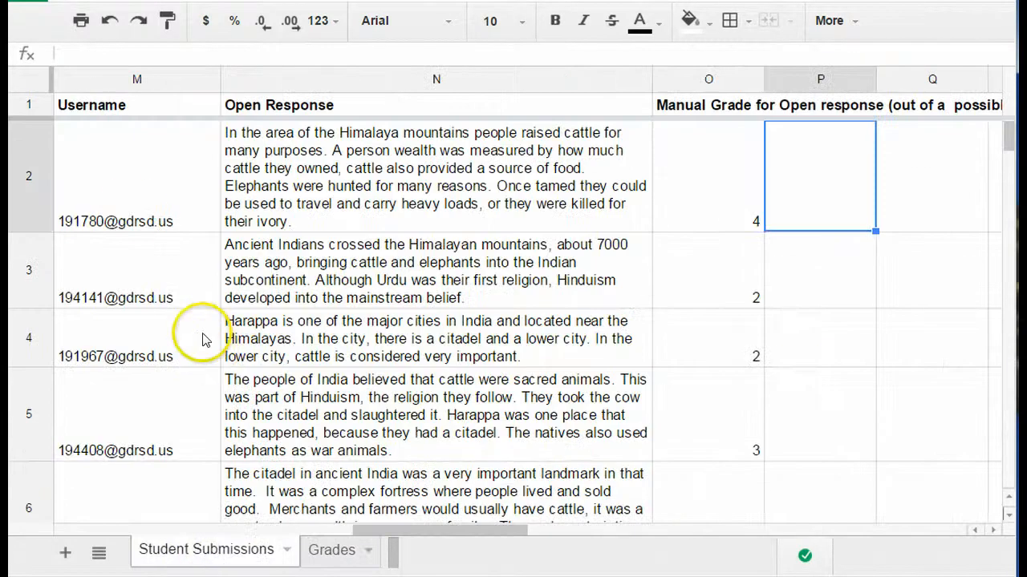
mouse_move(135, 196)
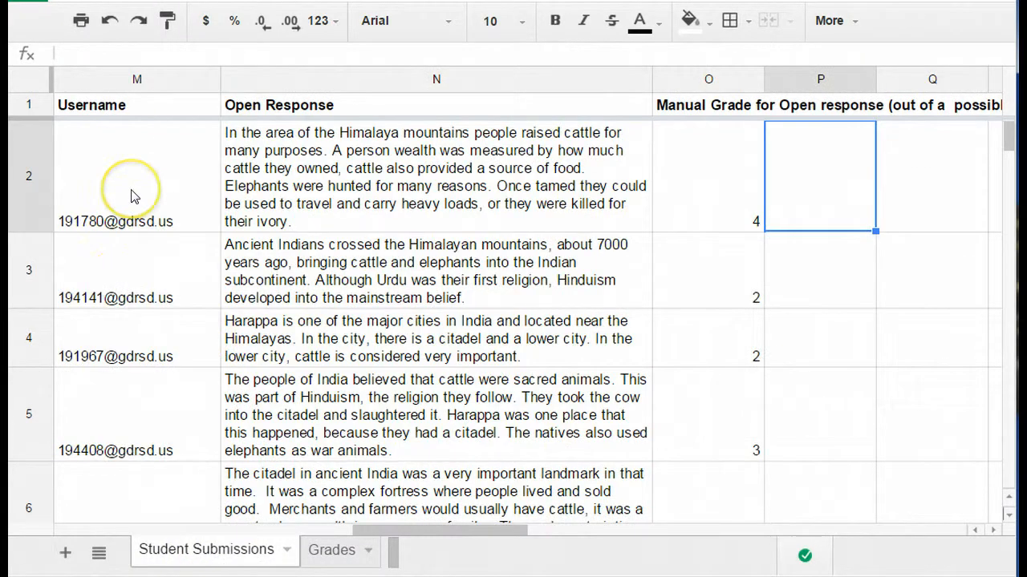
mouse_move(152, 224)
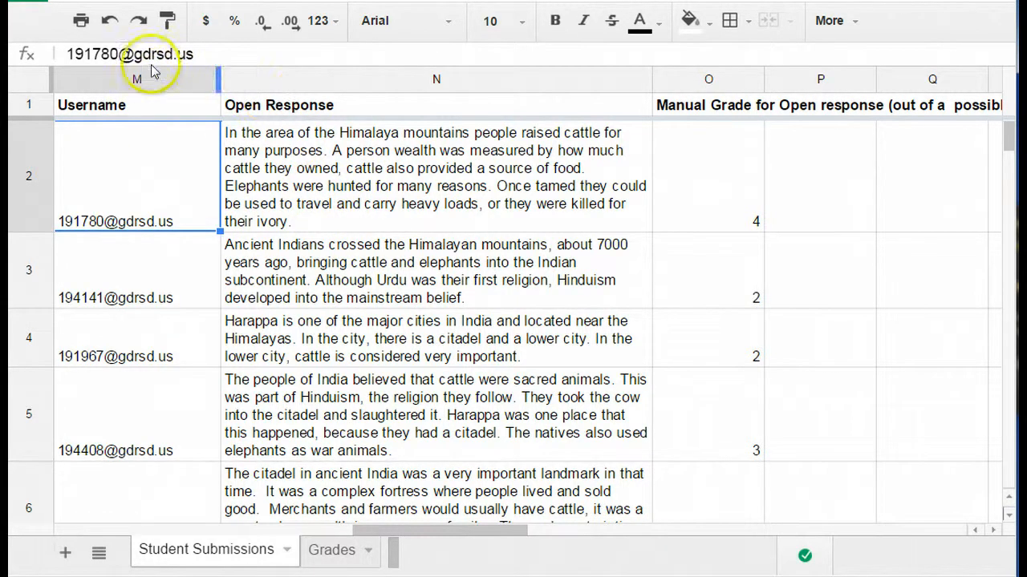
Compare the Username column across Student Submissions and Grades, ending on Grades.
click(137, 79)
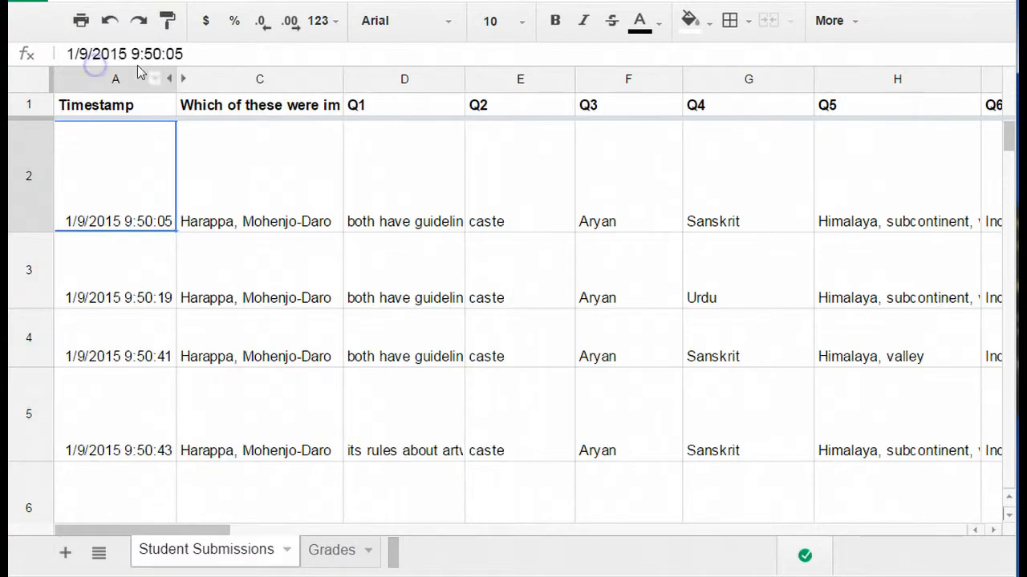
right_click(115, 79)
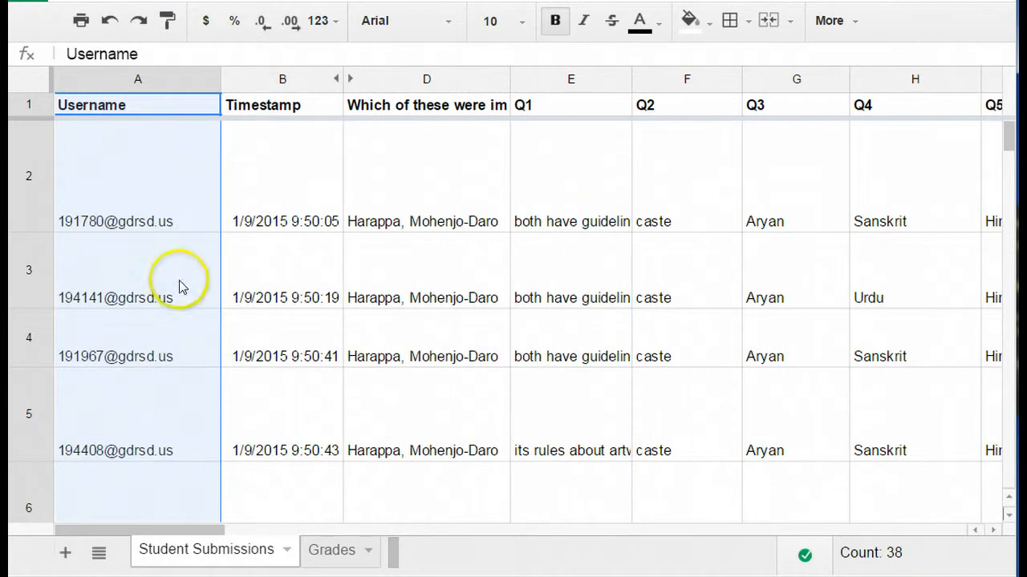
click(137, 175)
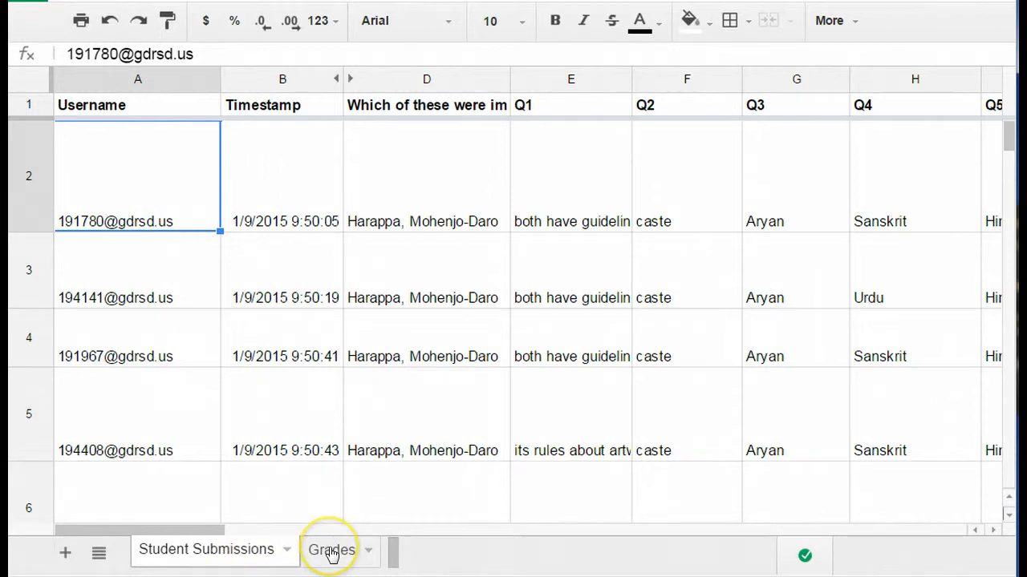
click(332, 549)
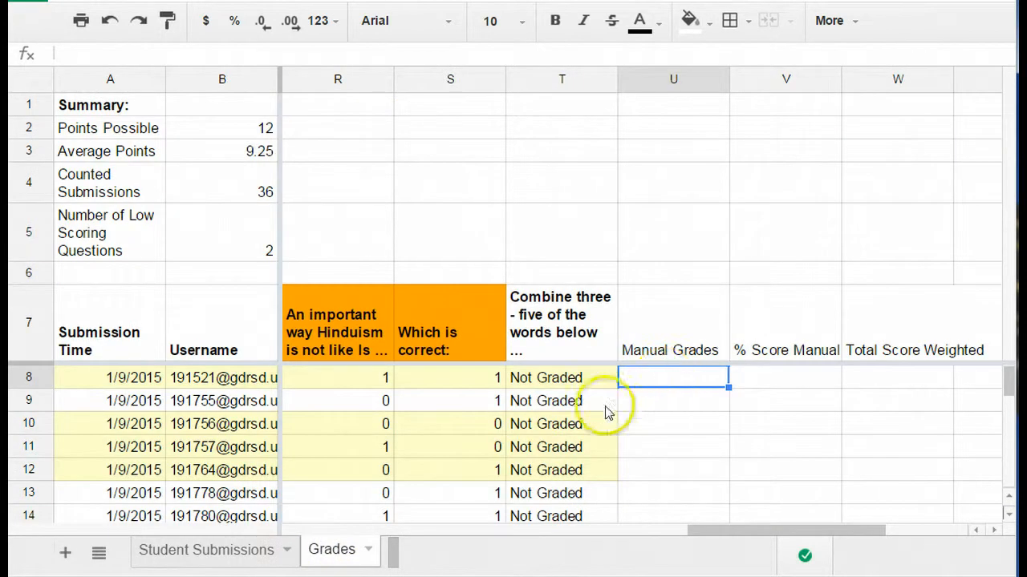
mouse_move(199, 393)
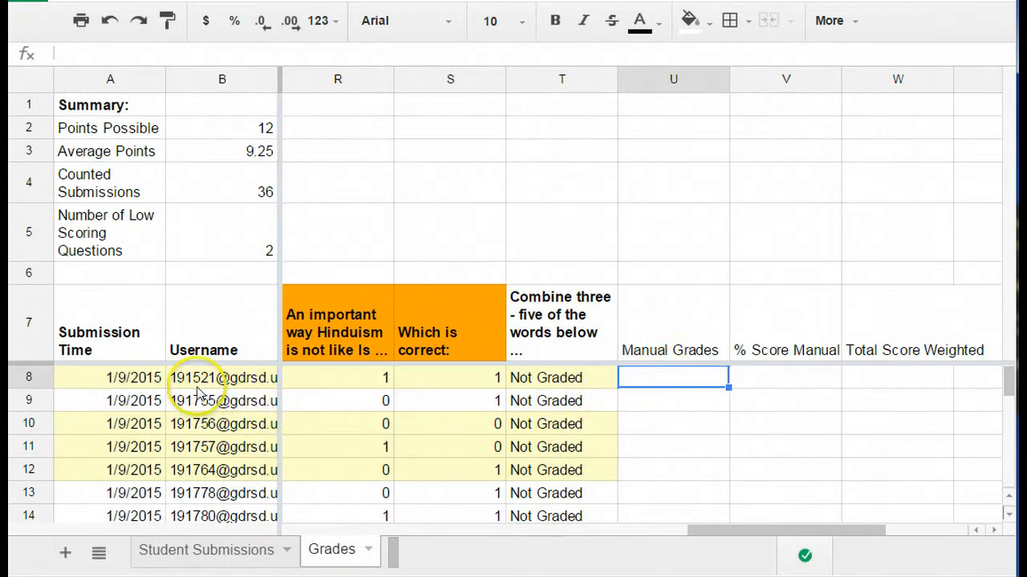
mouse_move(215, 389)
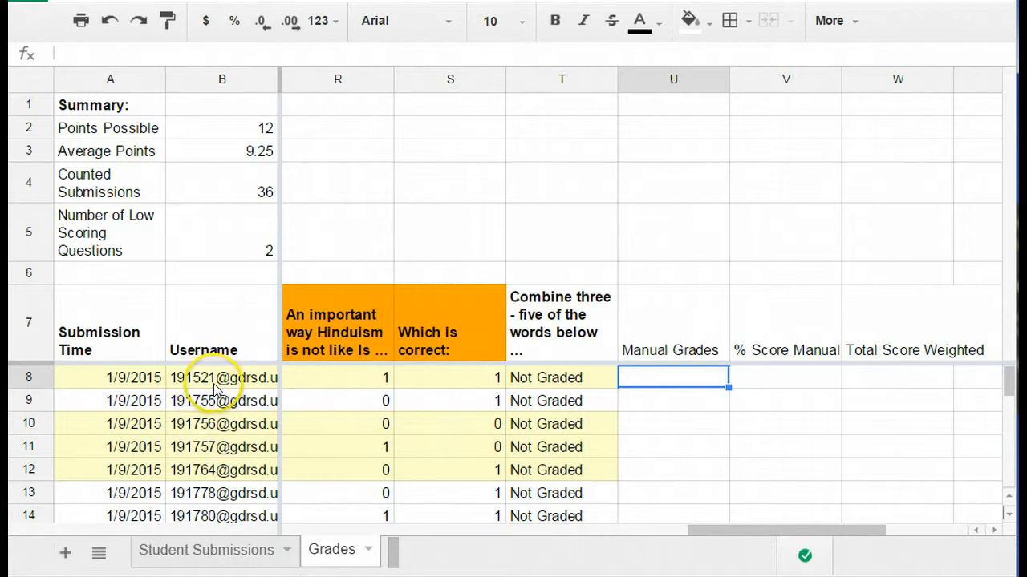
click(206, 549)
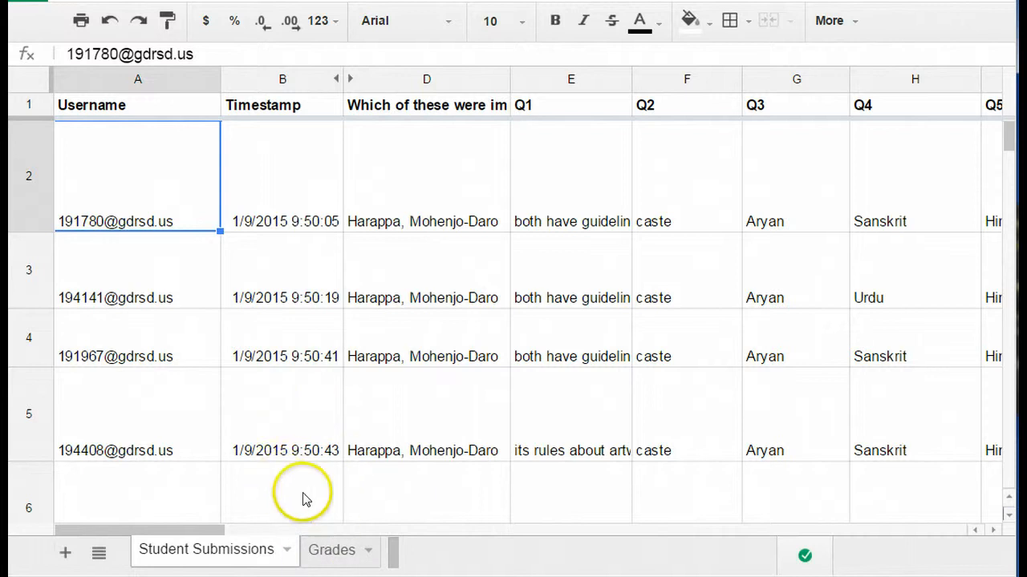
mouse_move(332, 551)
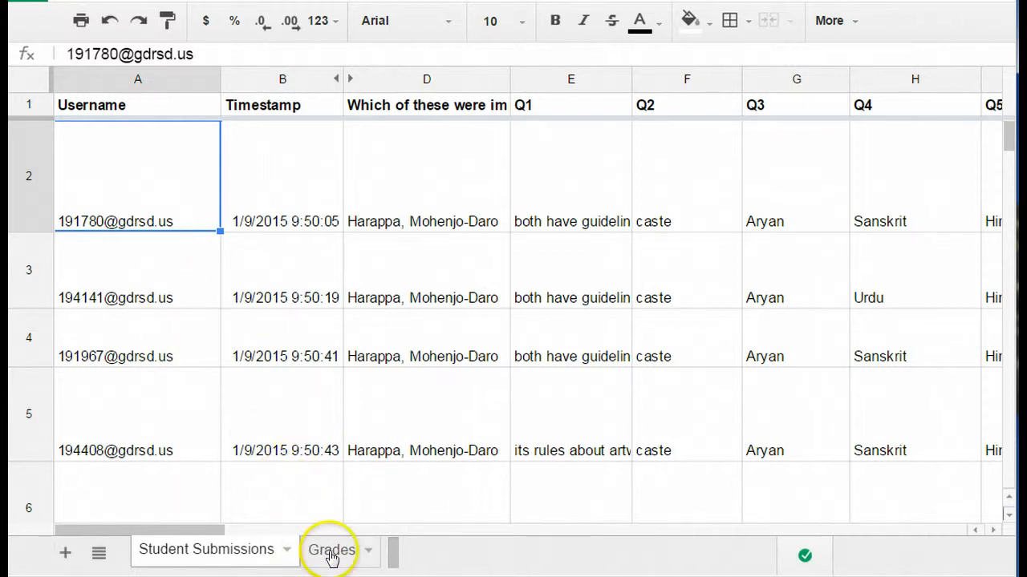
click(331, 549)
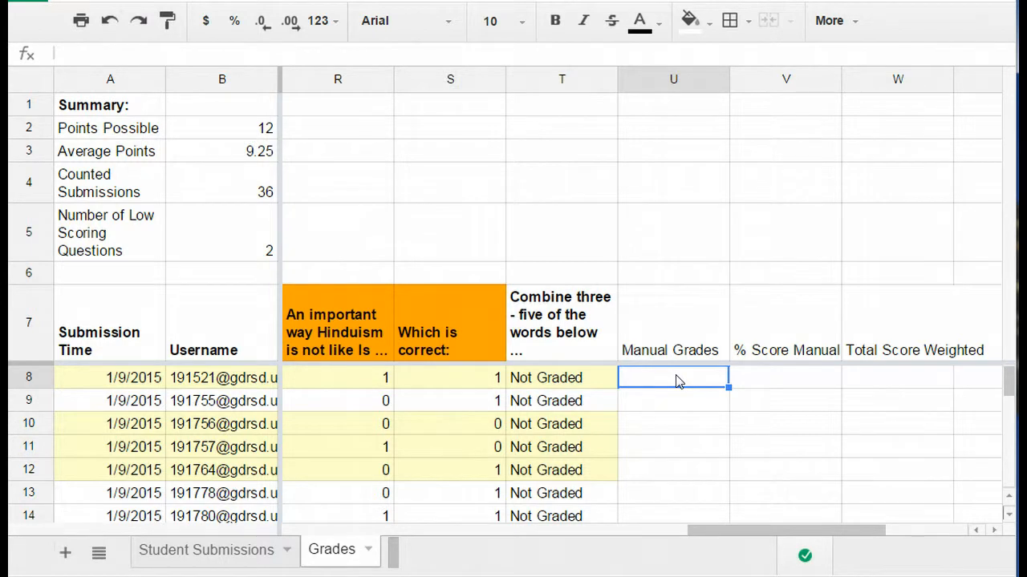
Start =vlookup( in U8 using the first student's username in B8 as the key.
text(=)
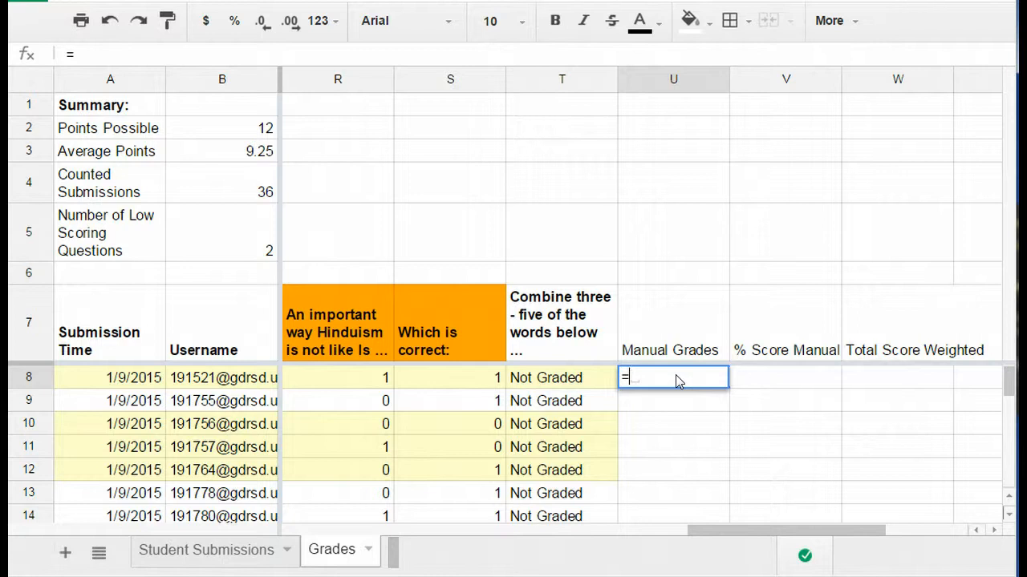
text(vlook)
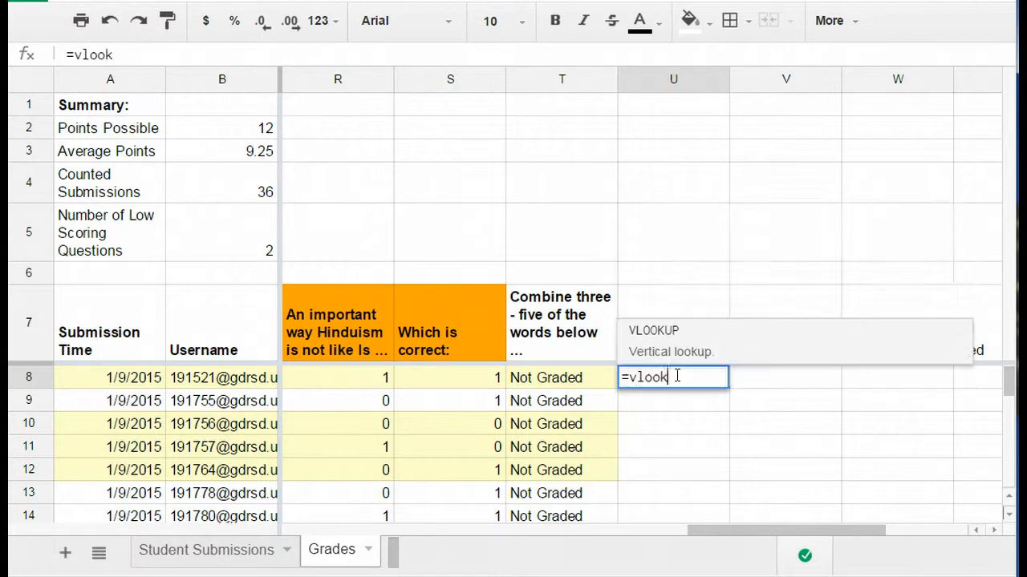
text(up()
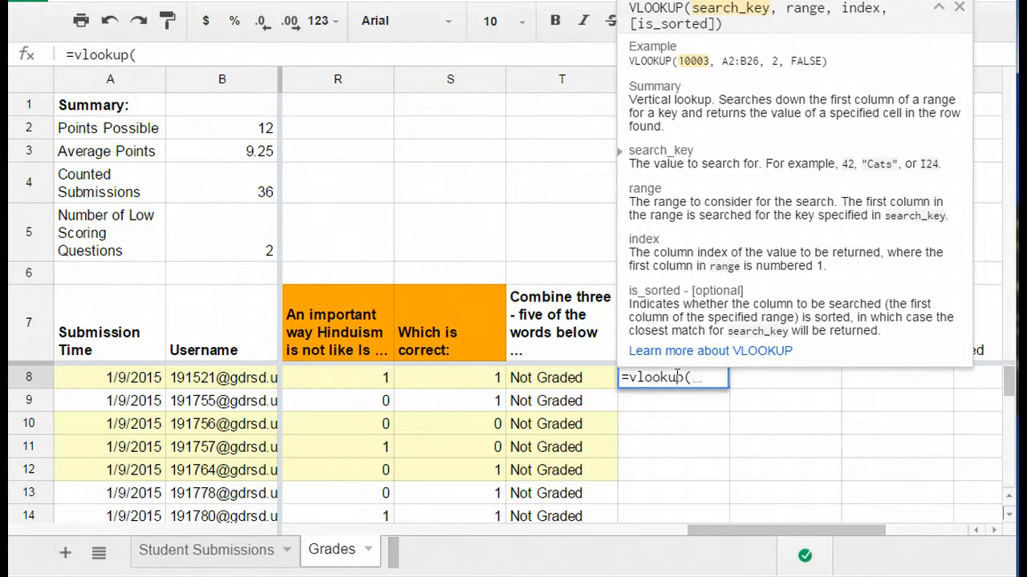
mouse_move(698, 196)
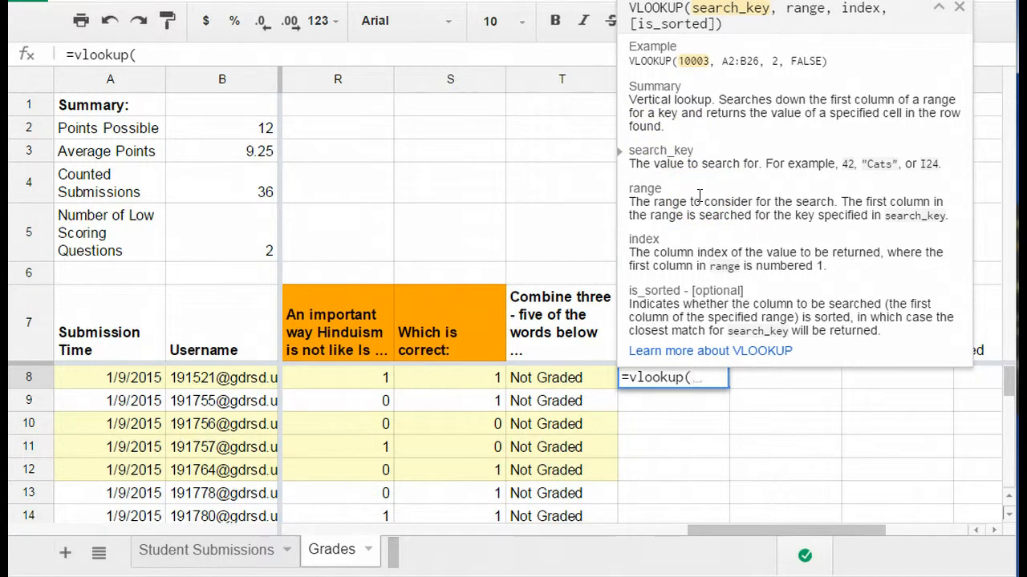
mouse_move(710, 116)
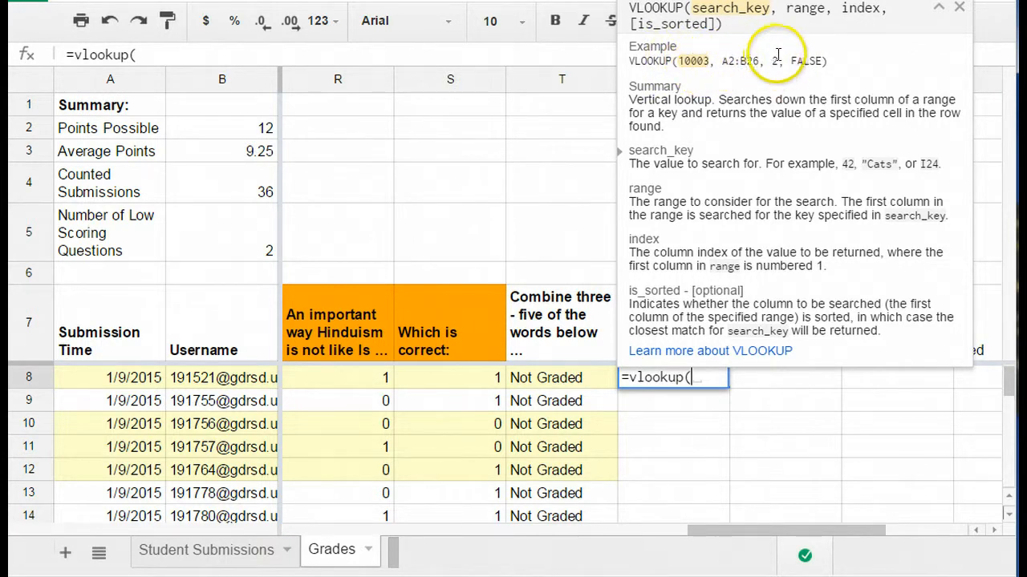
mouse_move(810, 61)
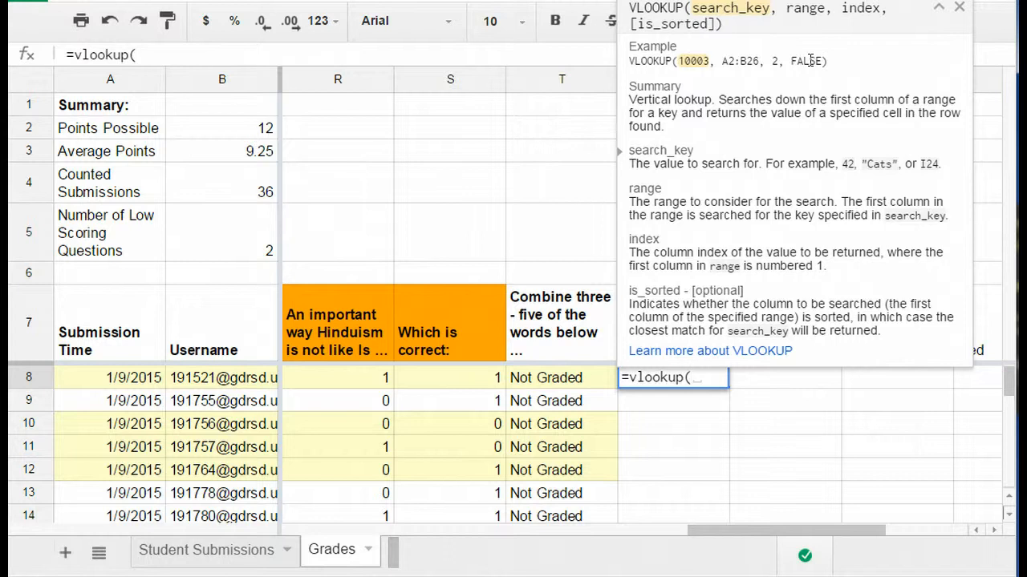
mouse_move(664, 78)
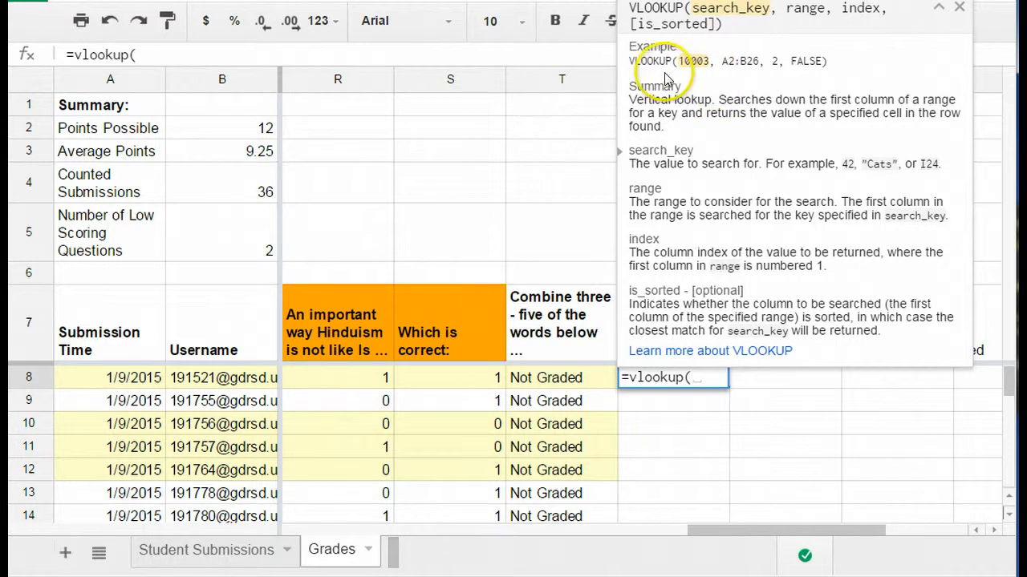
mouse_move(697, 187)
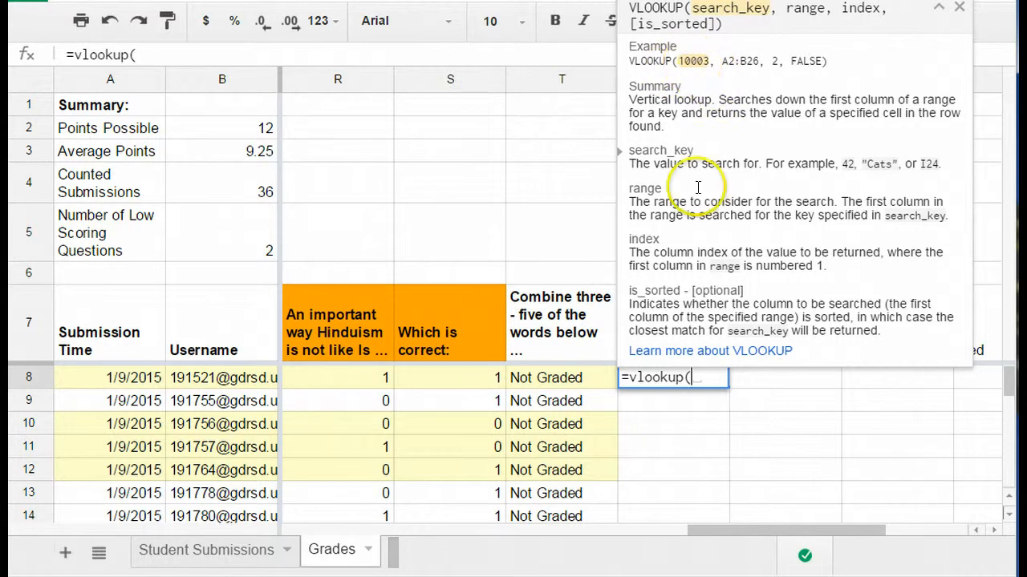
mouse_move(253, 385)
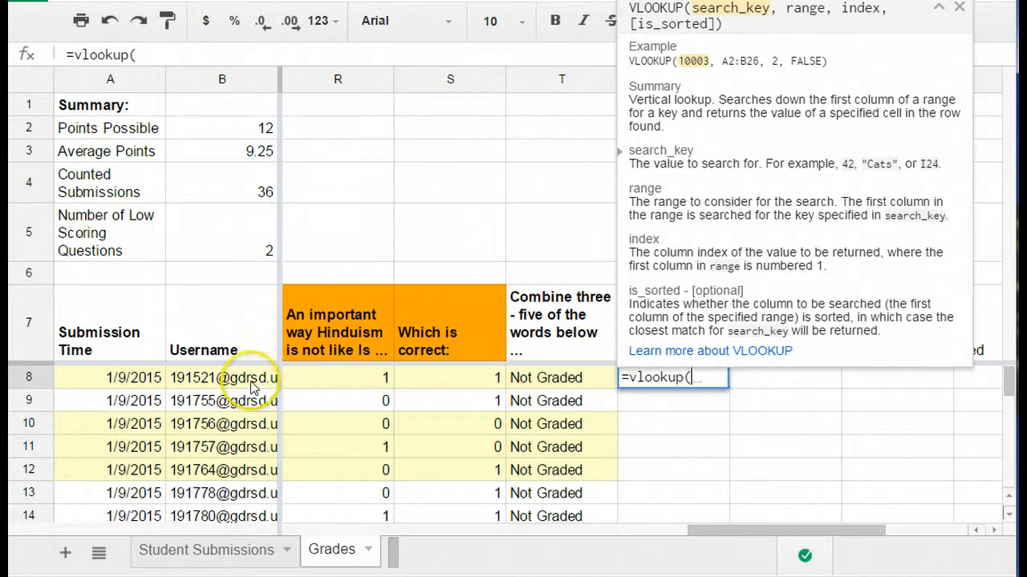
mouse_move(238, 381)
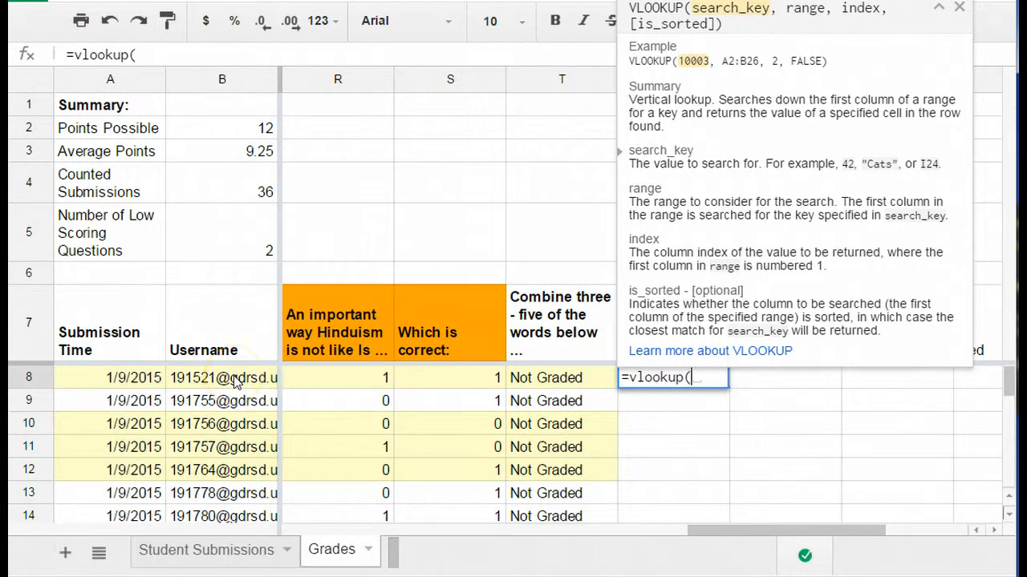
mouse_move(232, 378)
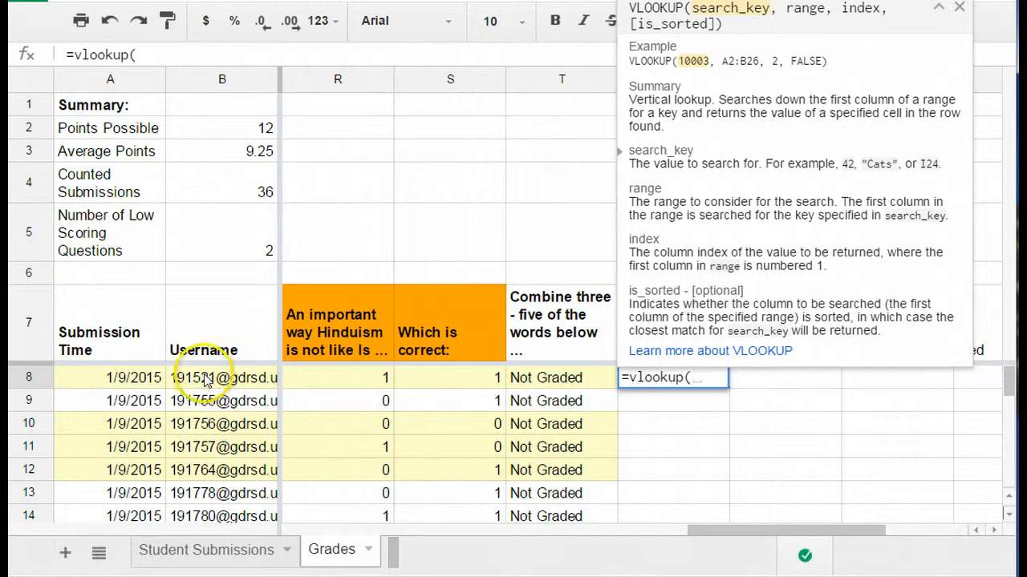
click(222, 378)
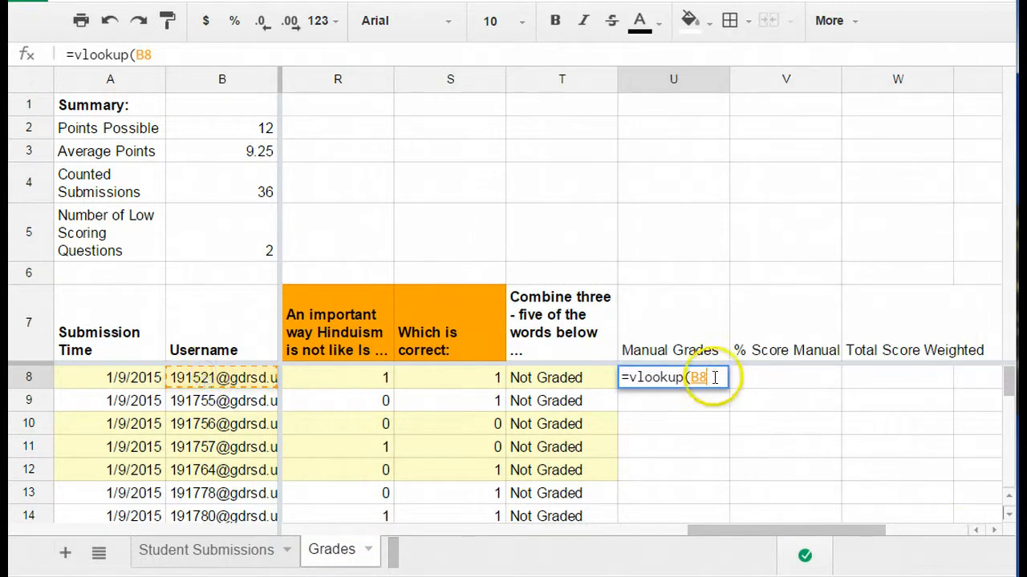
text(,)
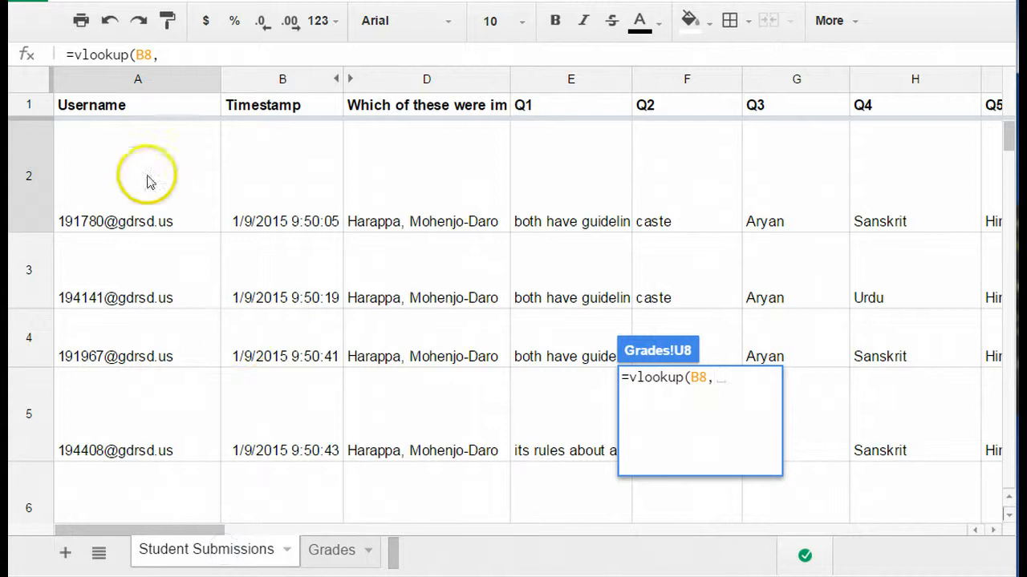
mouse_move(103, 112)
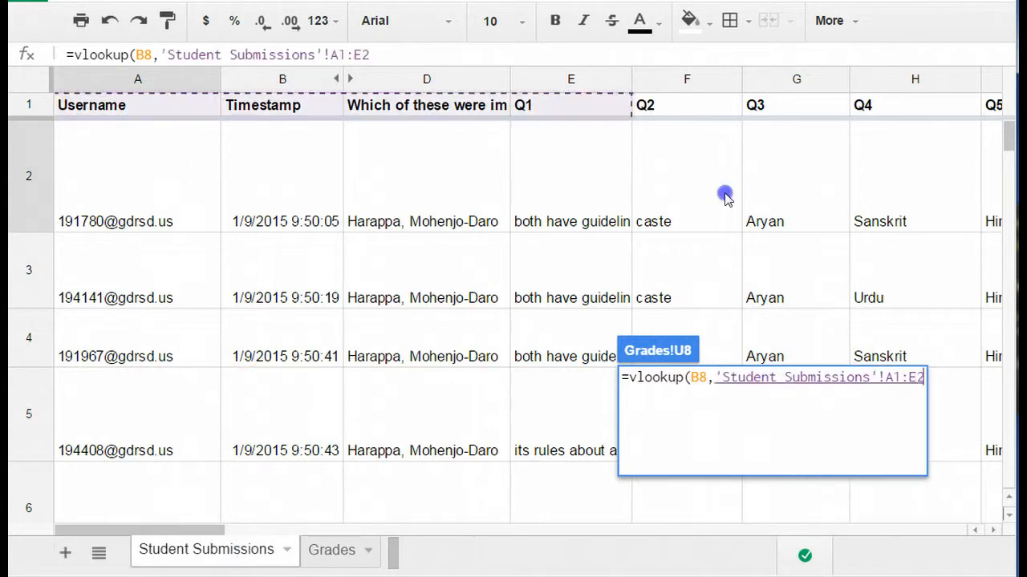
Scroll Student Submissions right and down to cover the A1:P40 lookup range.
scroll(right, 3)
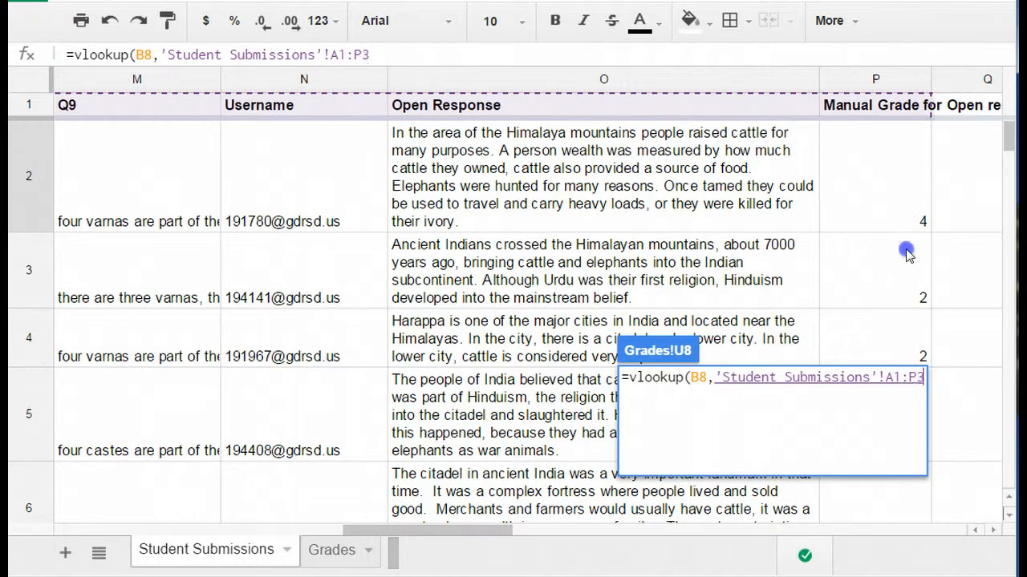
scroll(down, 3)
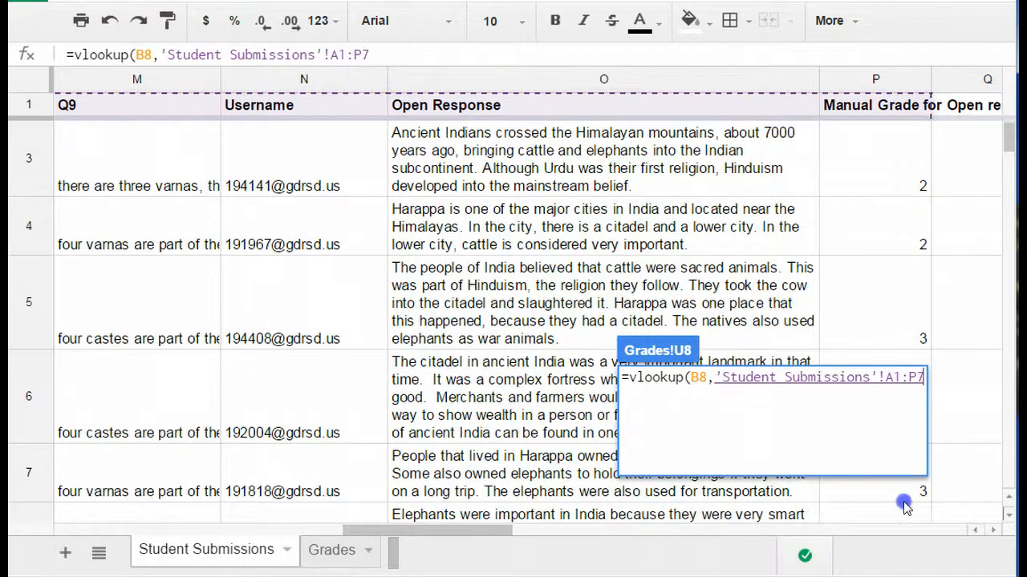
scroll(down, 3)
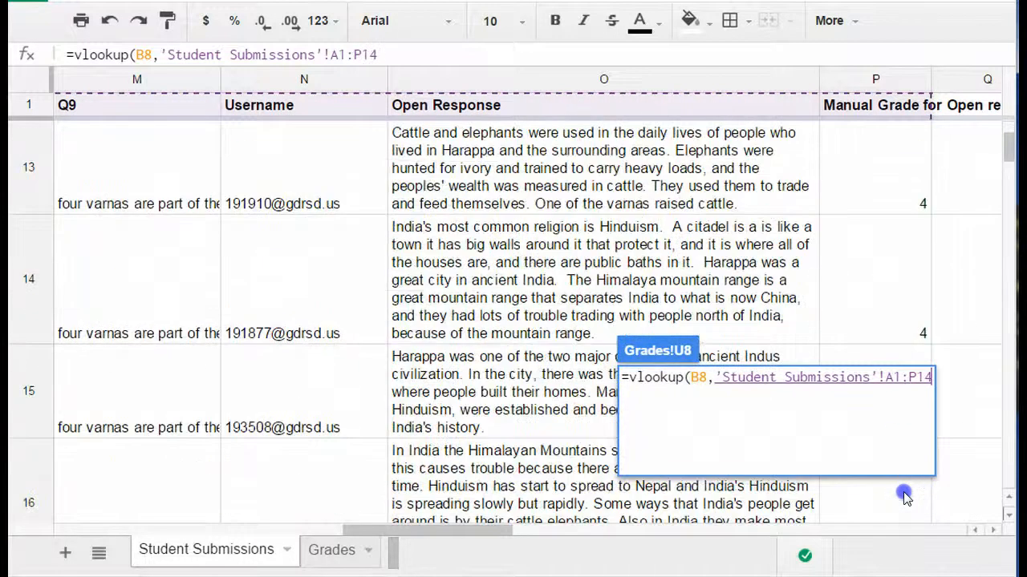
scroll(down, 3)
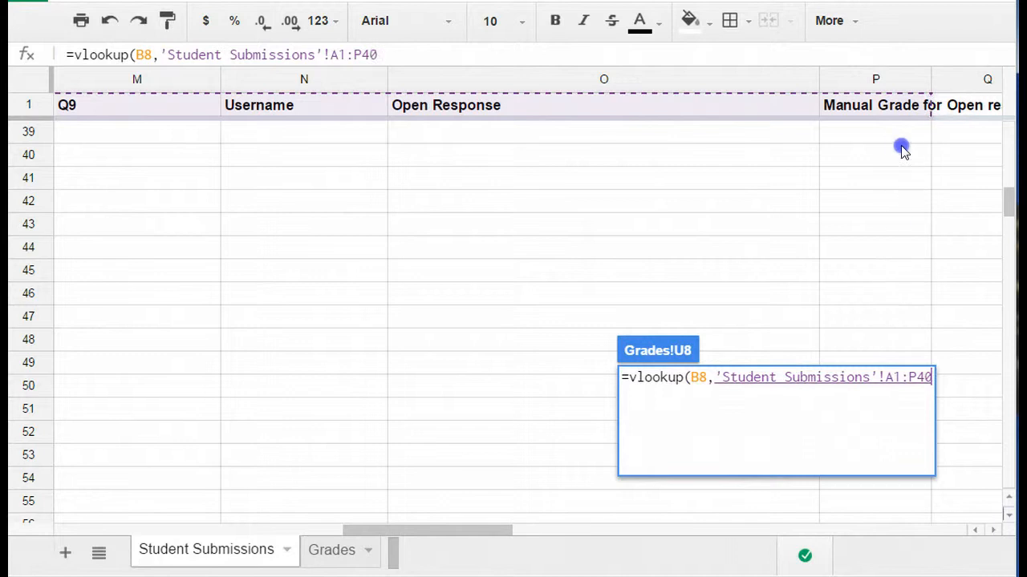
mouse_move(934, 385)
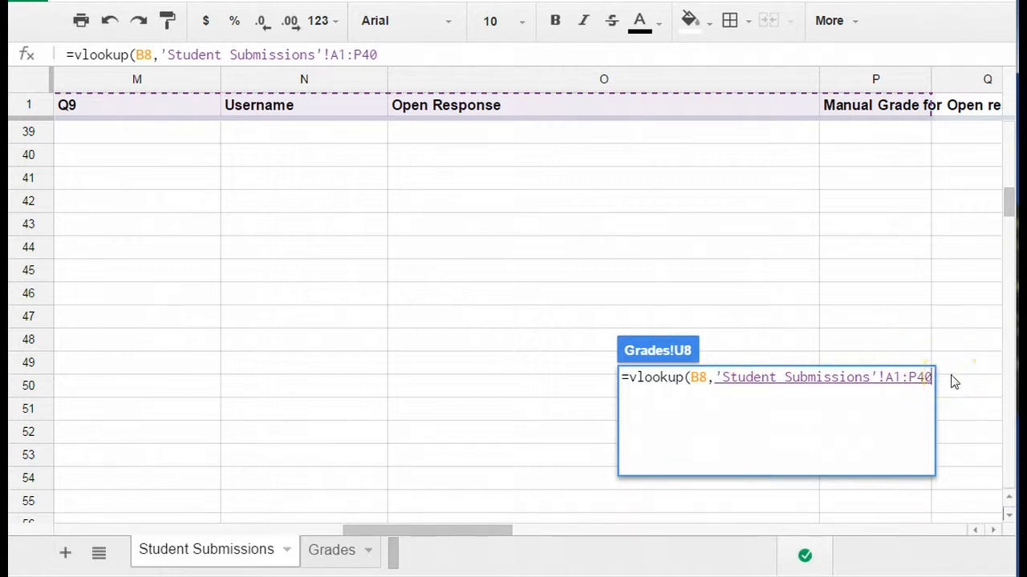
Add a comma after the A1:P40 range, ready for the column index.
text(,)
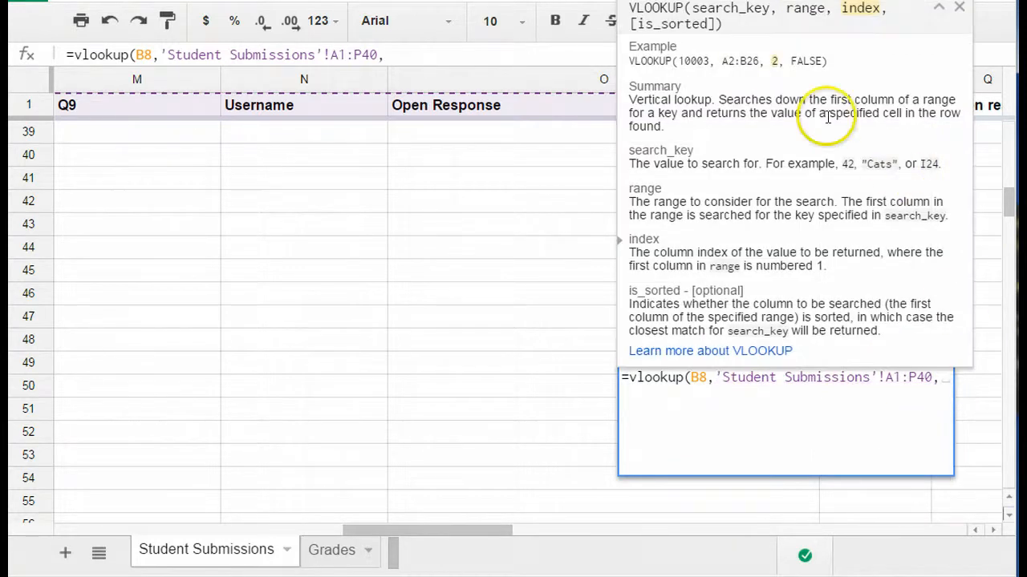
mouse_move(774, 66)
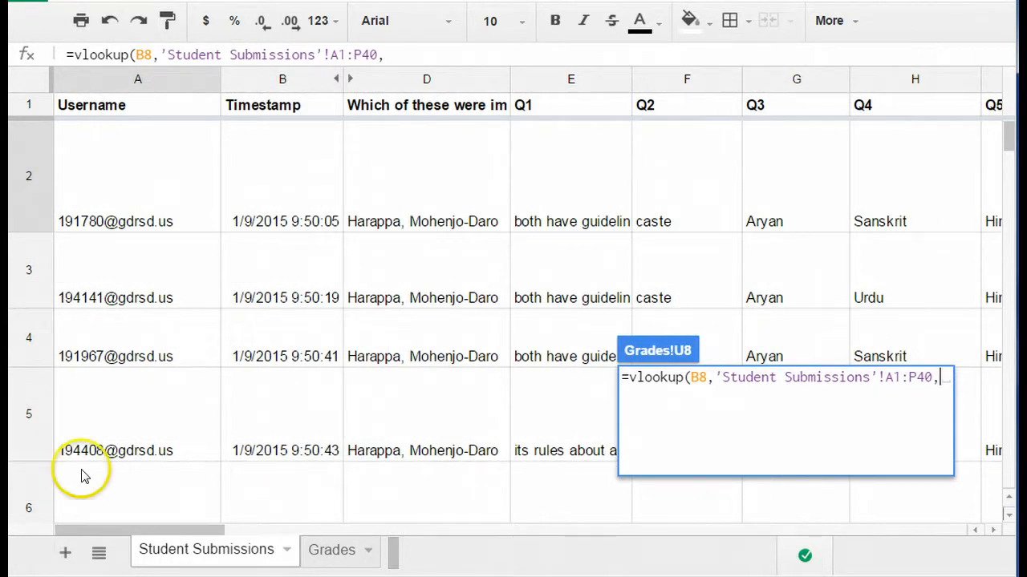
mouse_move(814, 201)
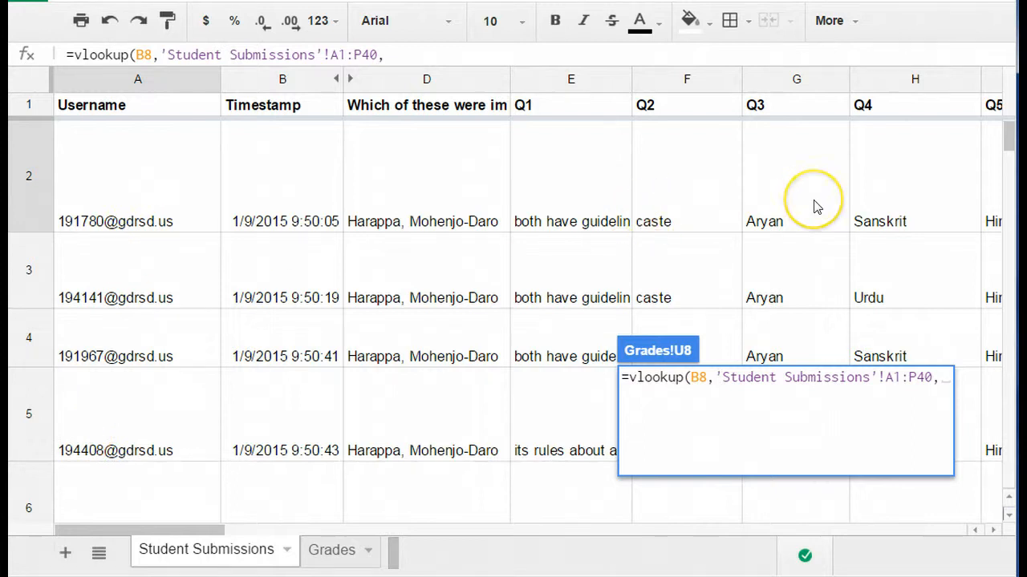
mouse_move(107, 214)
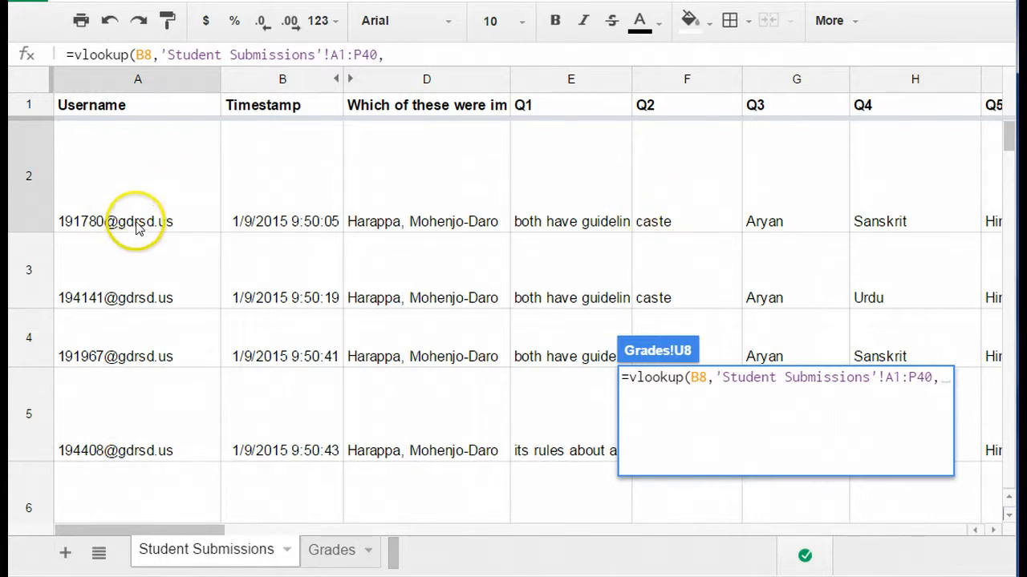
mouse_move(146, 337)
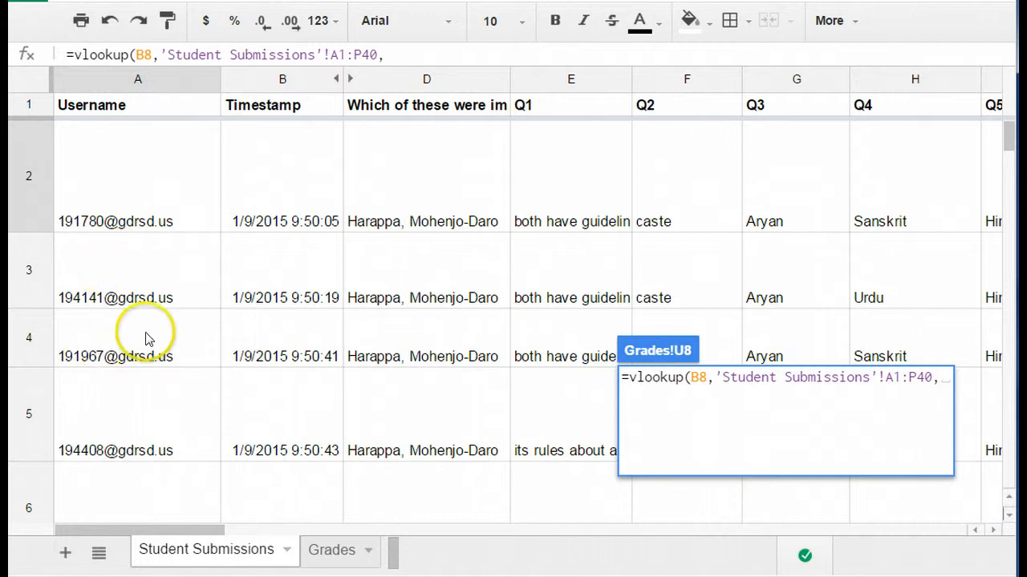
mouse_move(123, 365)
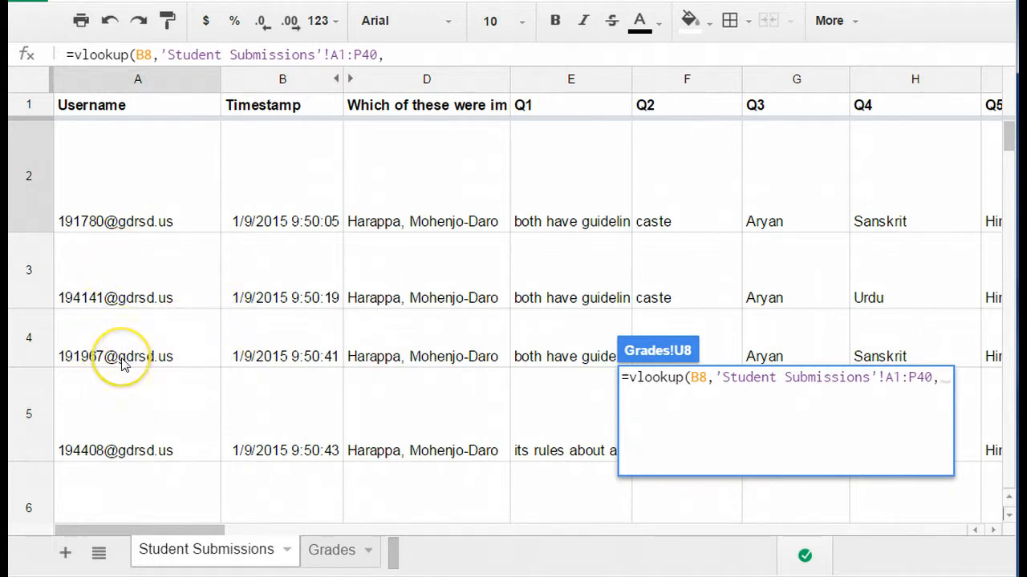
mouse_move(990, 349)
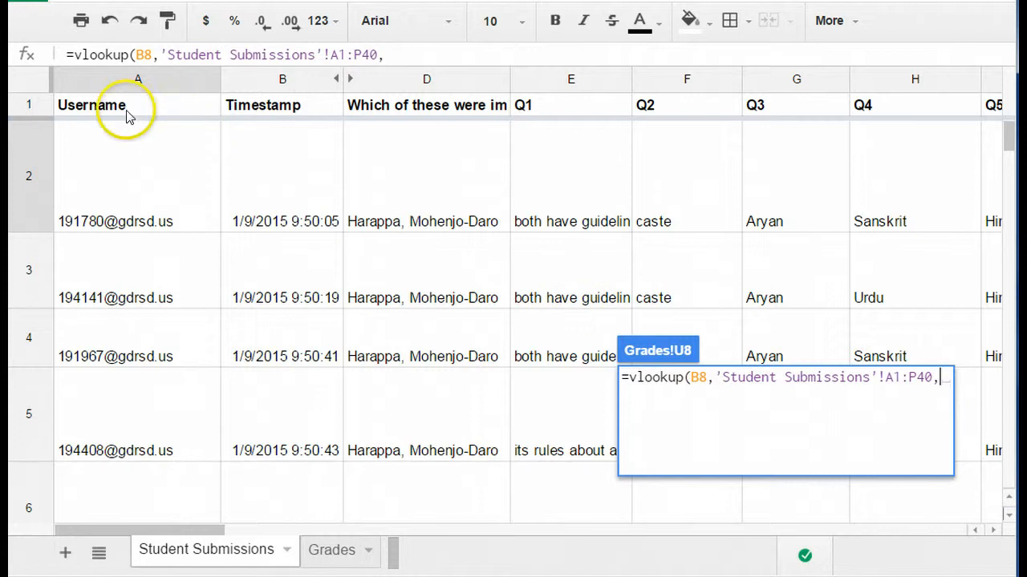
mouse_move(703, 193)
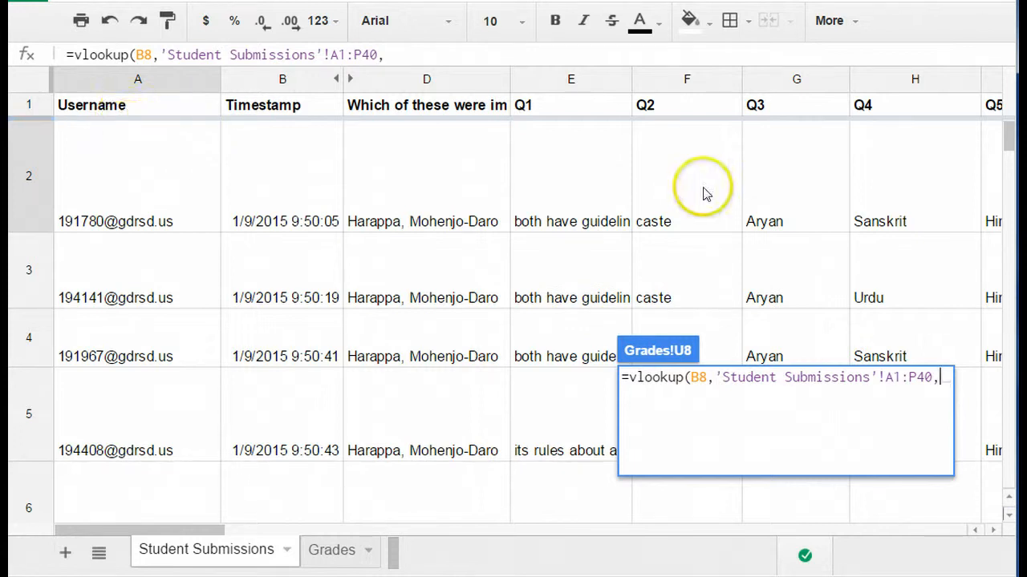
mouse_move(129, 148)
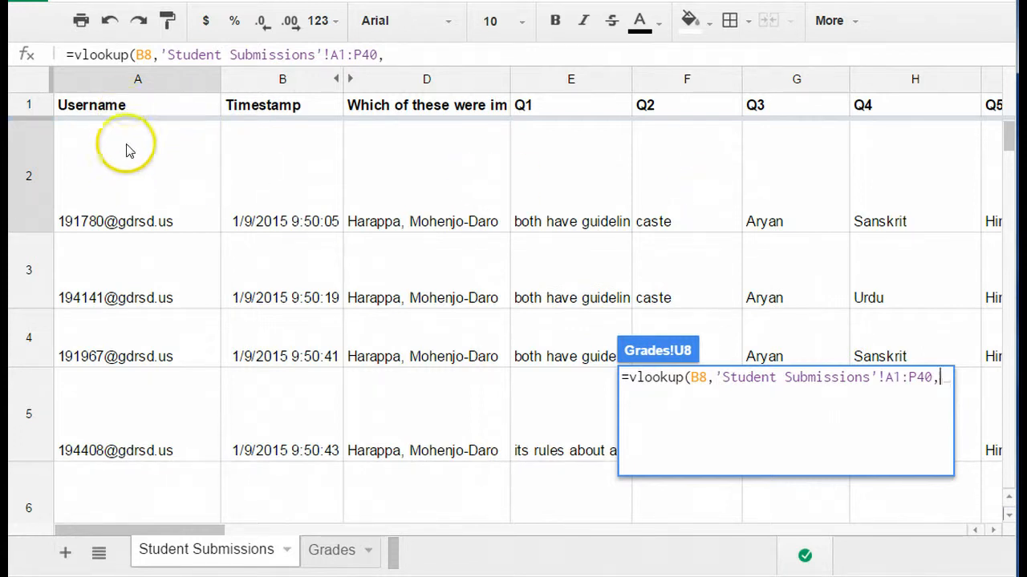
mouse_move(448, 156)
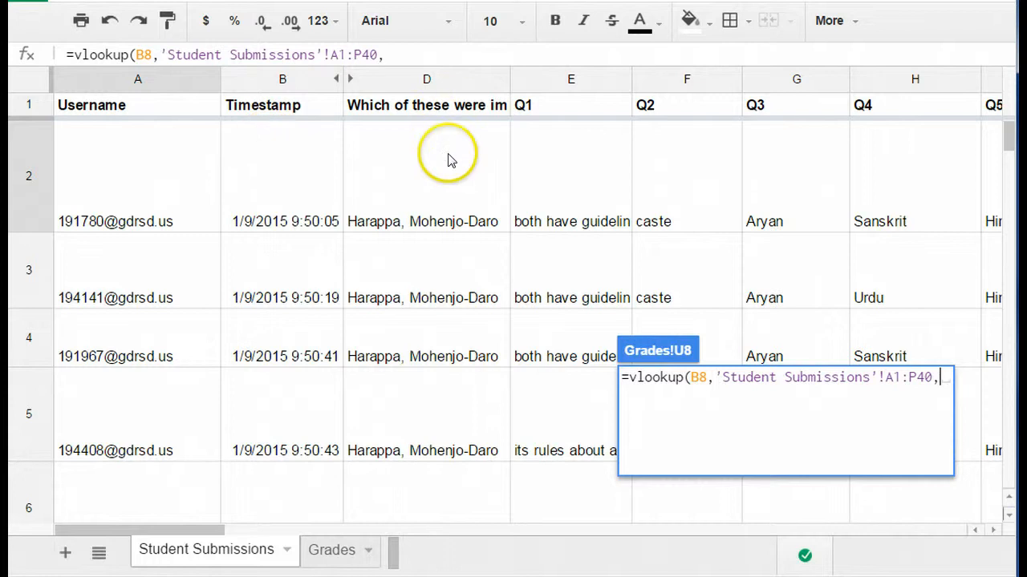
mouse_move(584, 136)
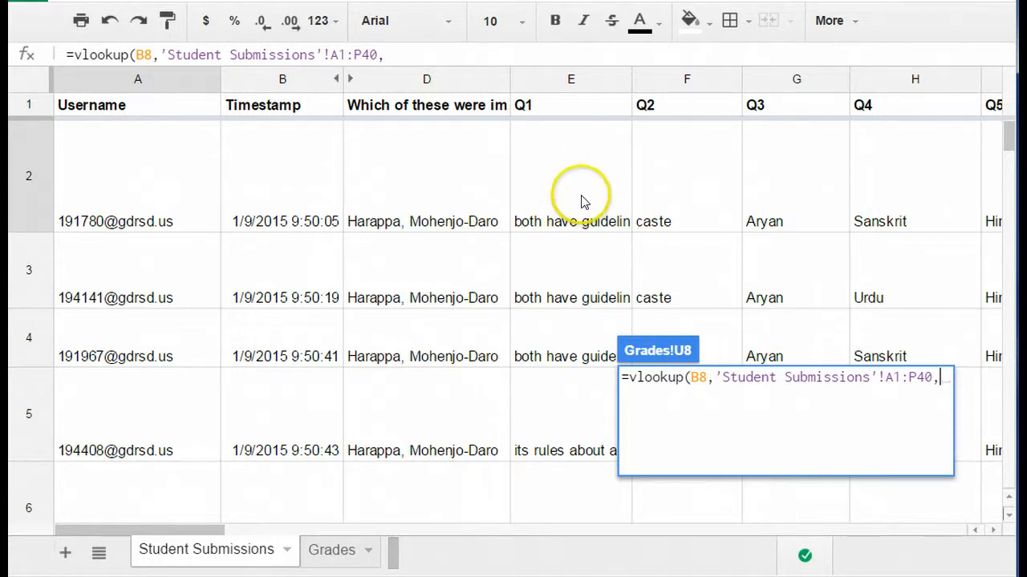
mouse_move(574, 219)
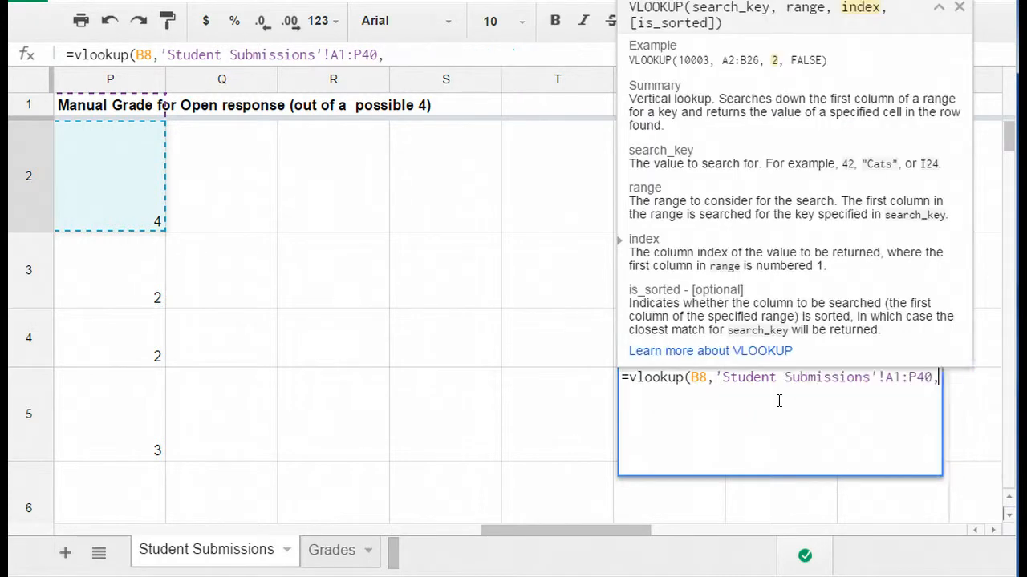
Complete the lookup with column index 15 and FALSE for an exact match.
text(15)
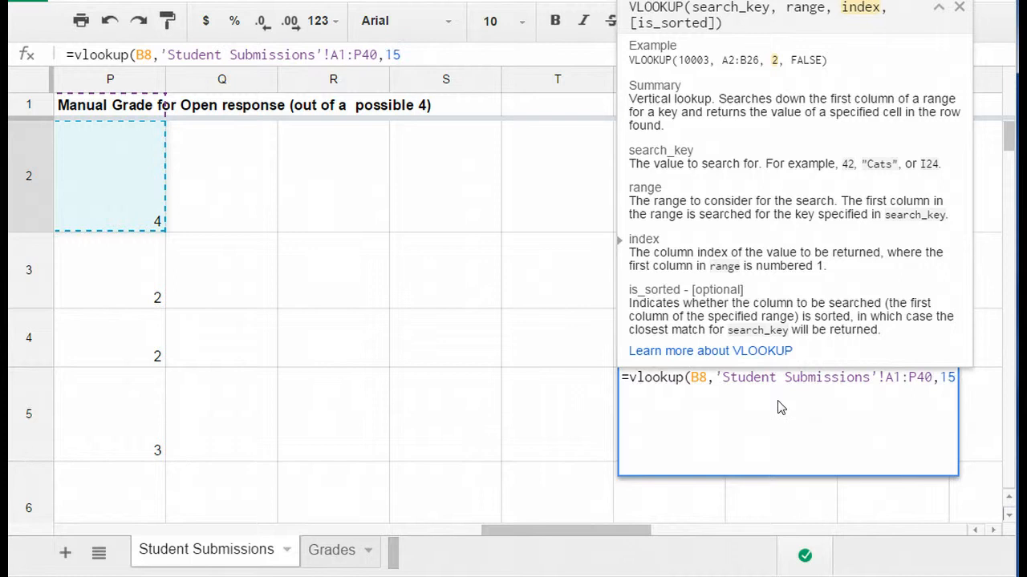
text(,)
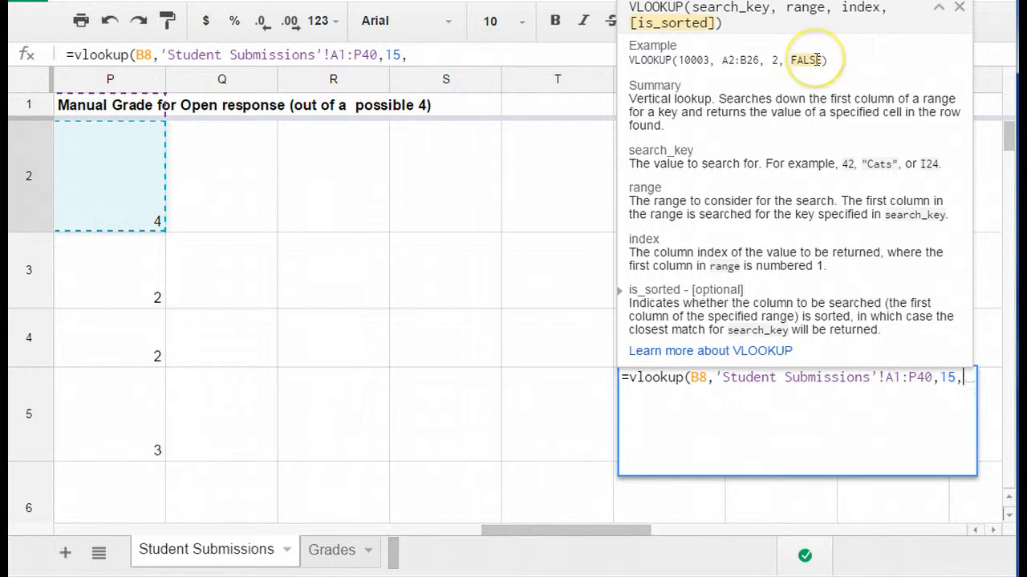
text(false)
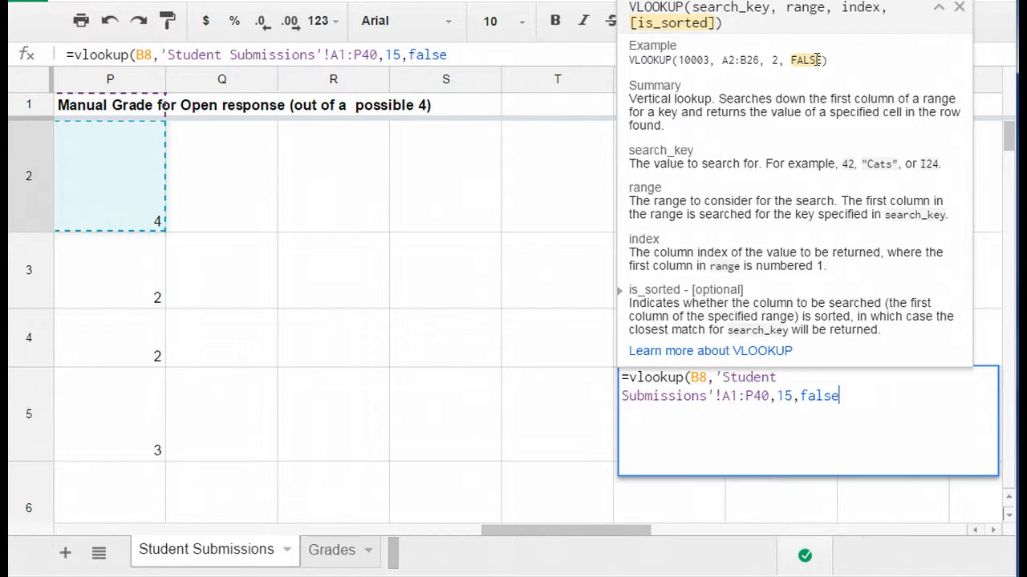
text())
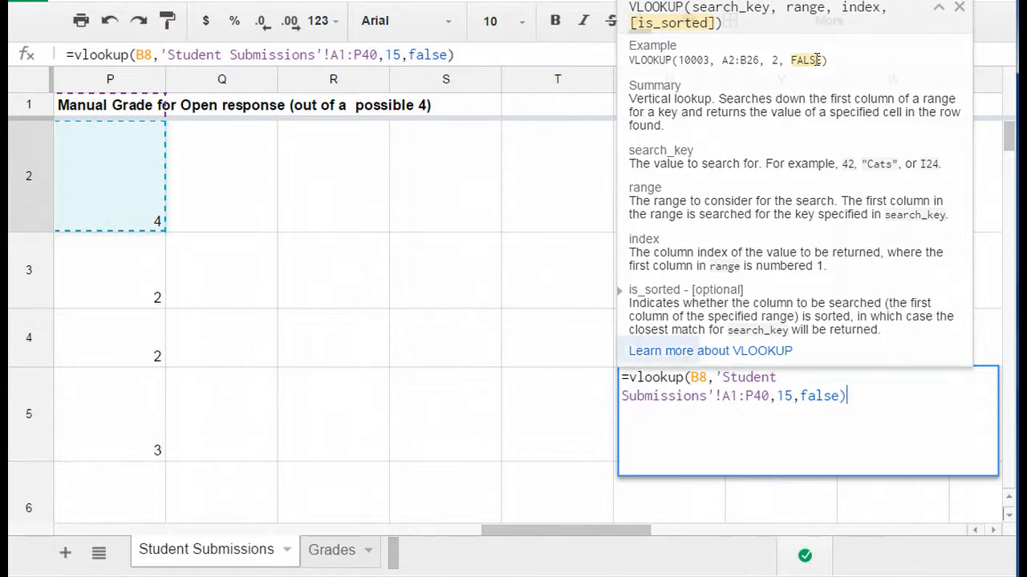
click(959, 7)
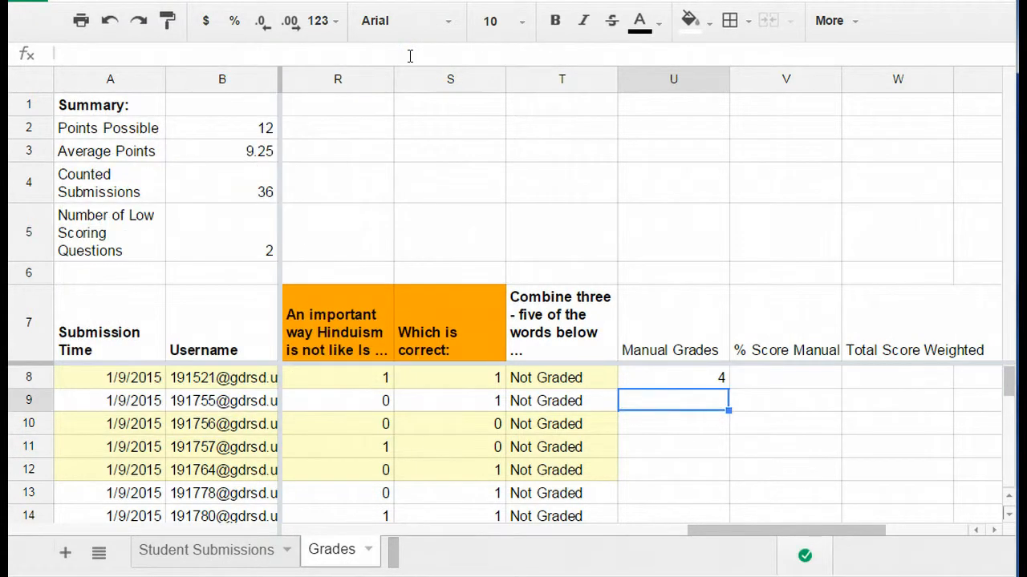
Change U8's column index from 15 to 16 and verify across both sheets.
click(674, 378)
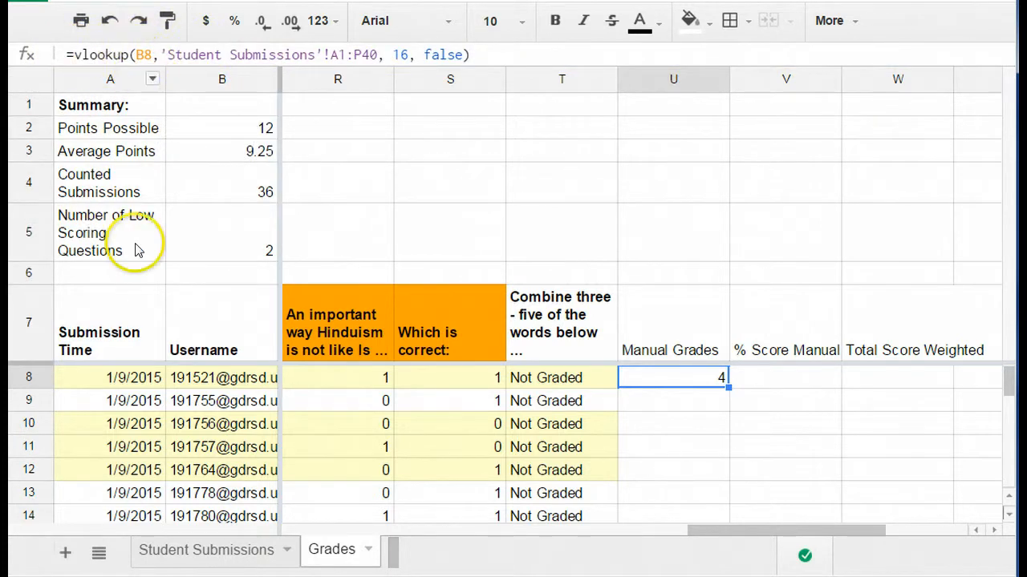
mouse_move(216, 398)
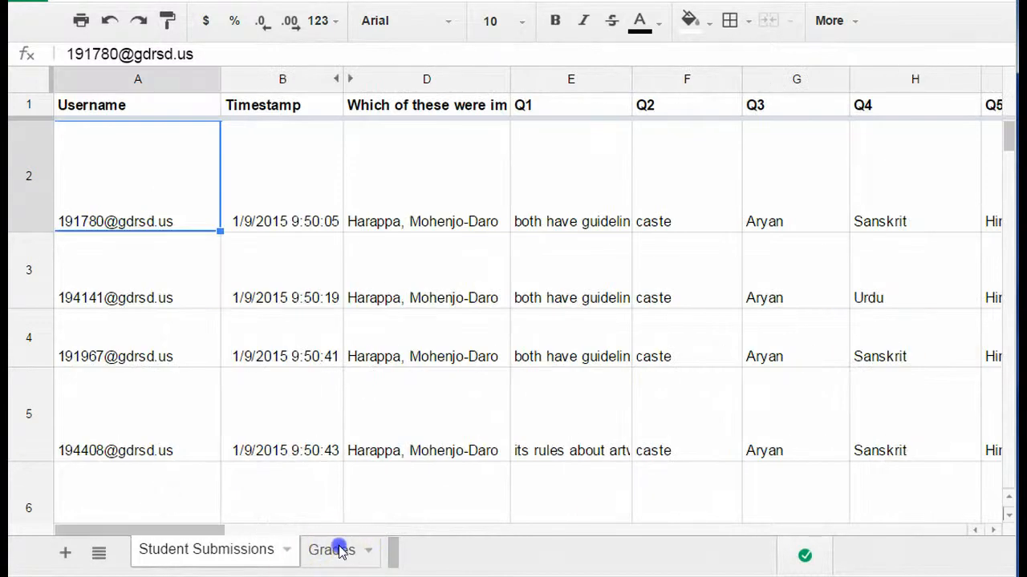
click(331, 549)
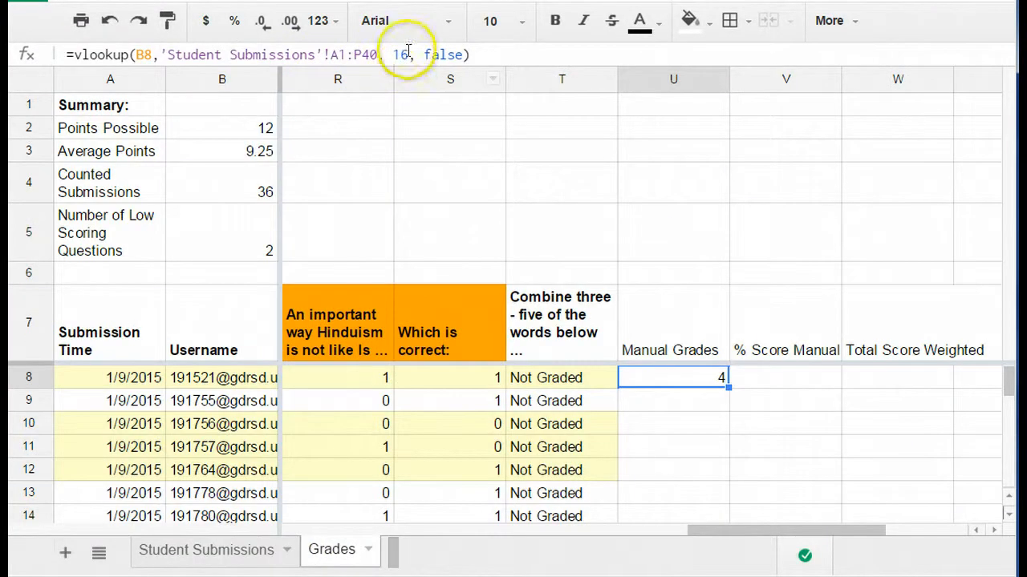
mouse_move(674, 92)
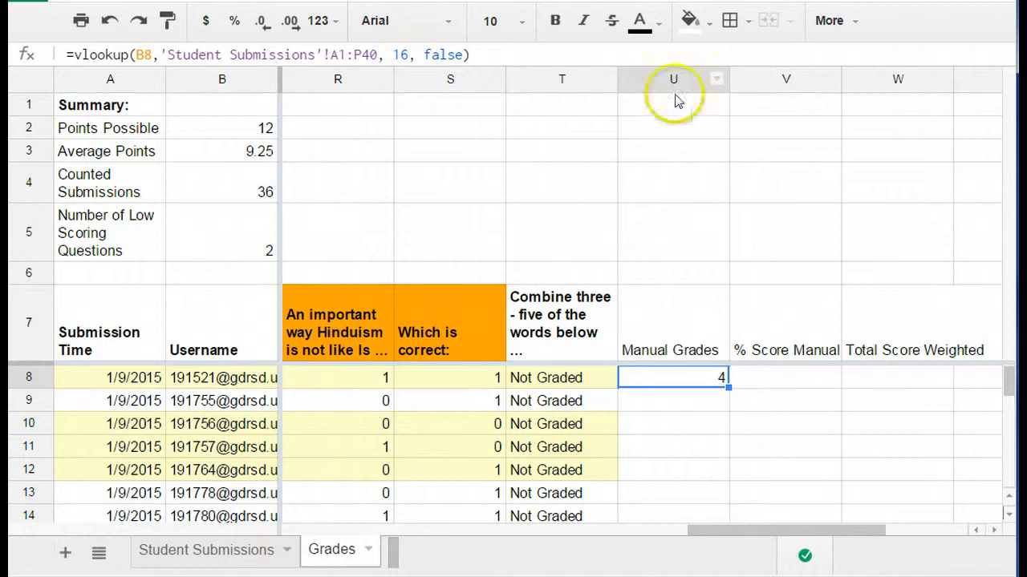
mouse_move(214, 550)
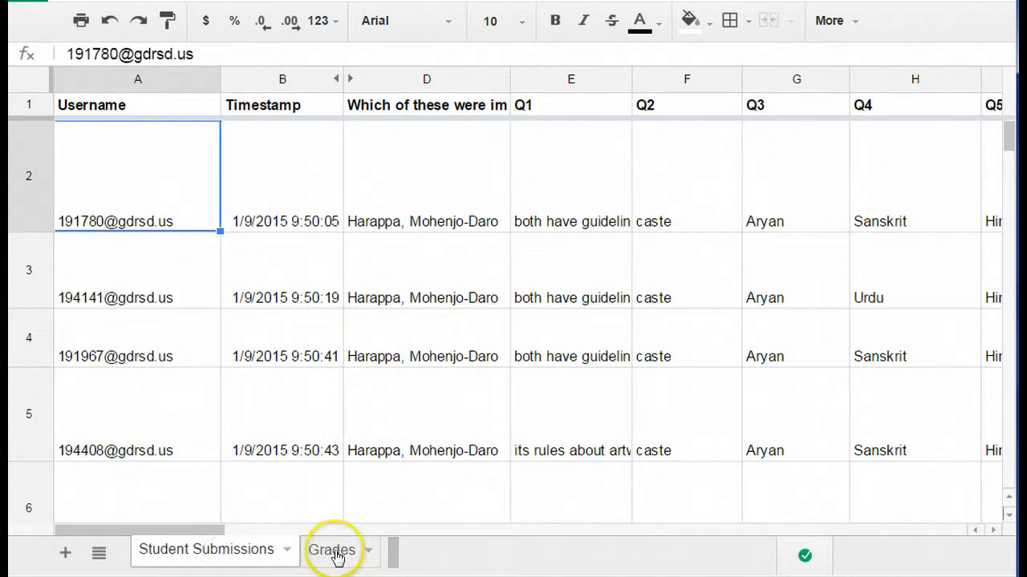
click(331, 549)
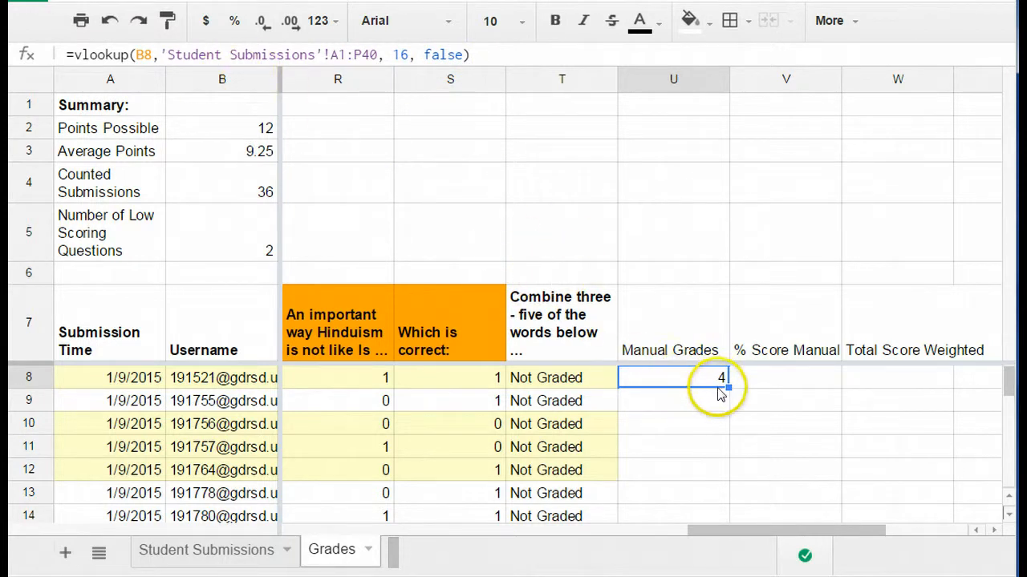
mouse_move(732, 424)
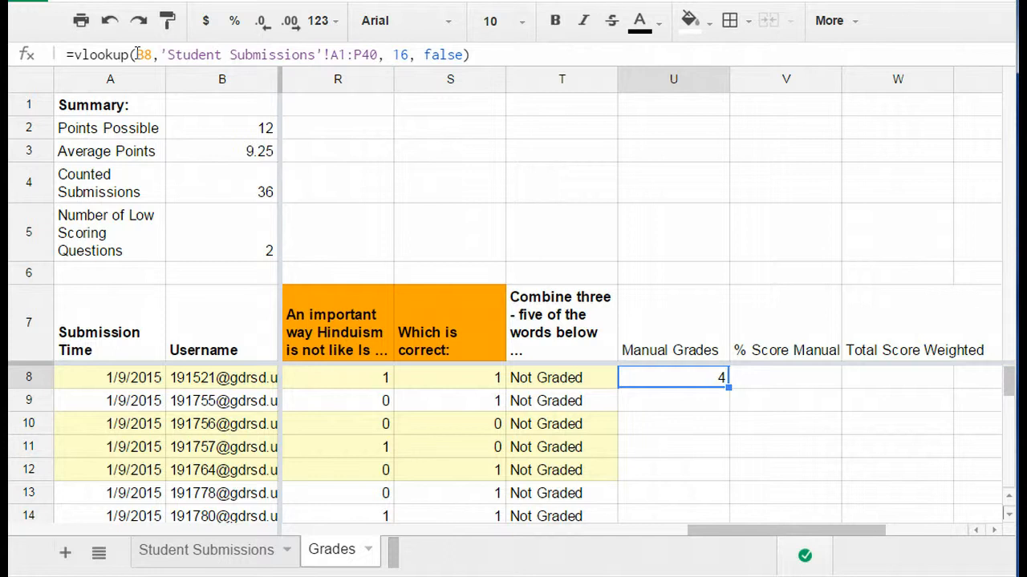
Edit U8's formula to lock references as $B8 and $A$1:$P$40.
double_click(673, 377)
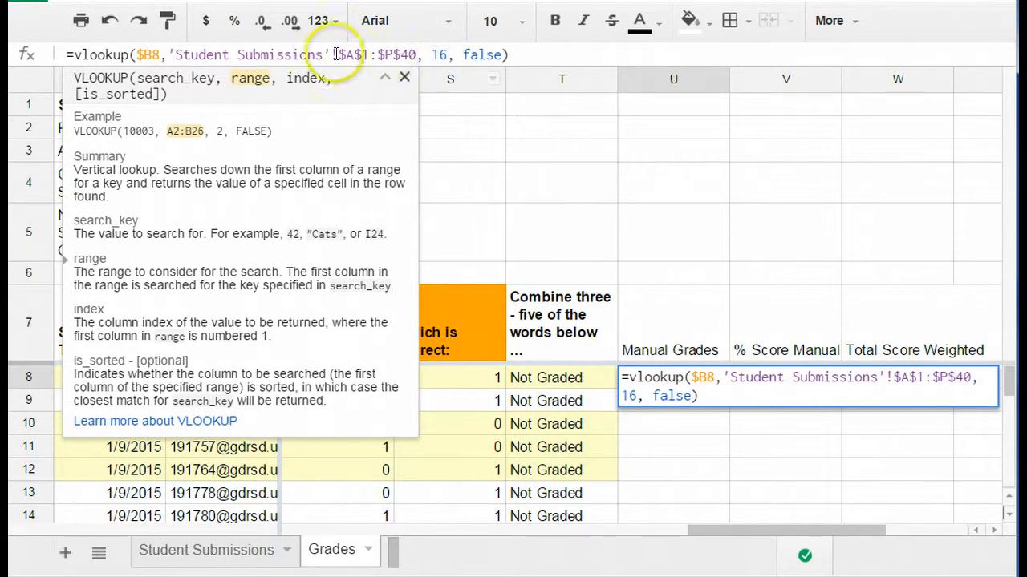
mouse_move(505, 152)
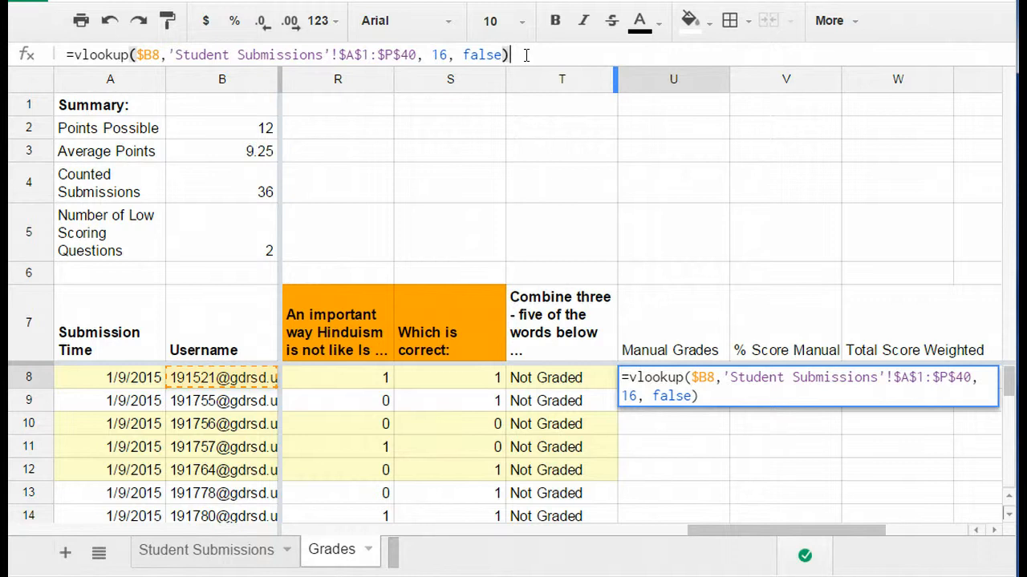
Commit the locked lookup, paste it down Manual Grades, and spot-check a filled row.
key(Enter)
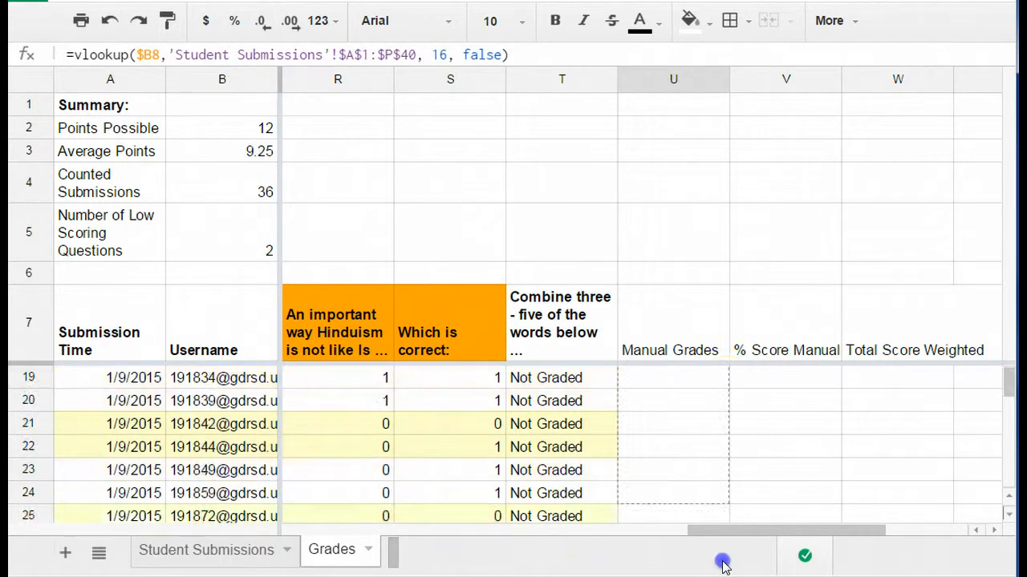
scroll(down, 3)
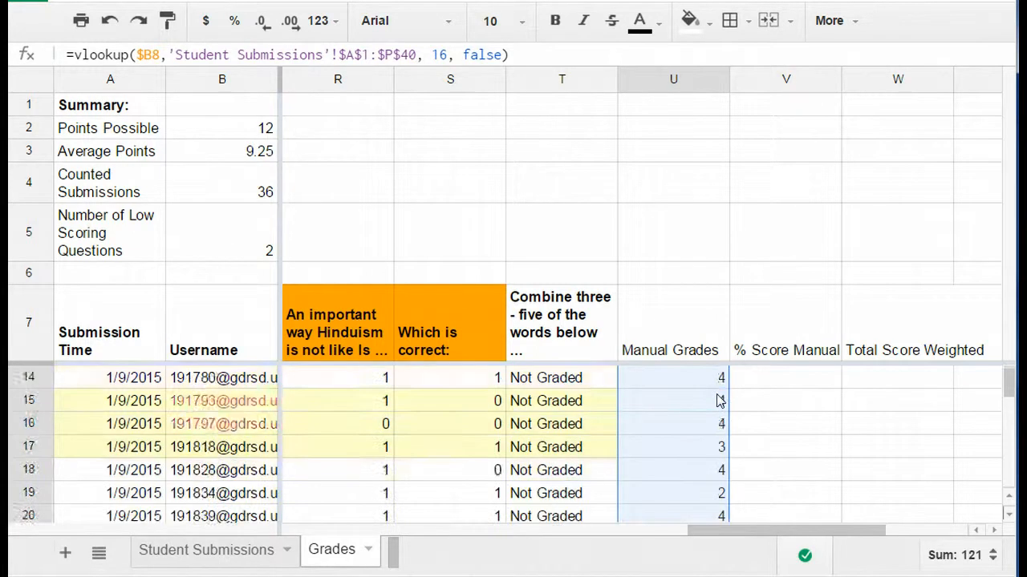
click(673, 470)
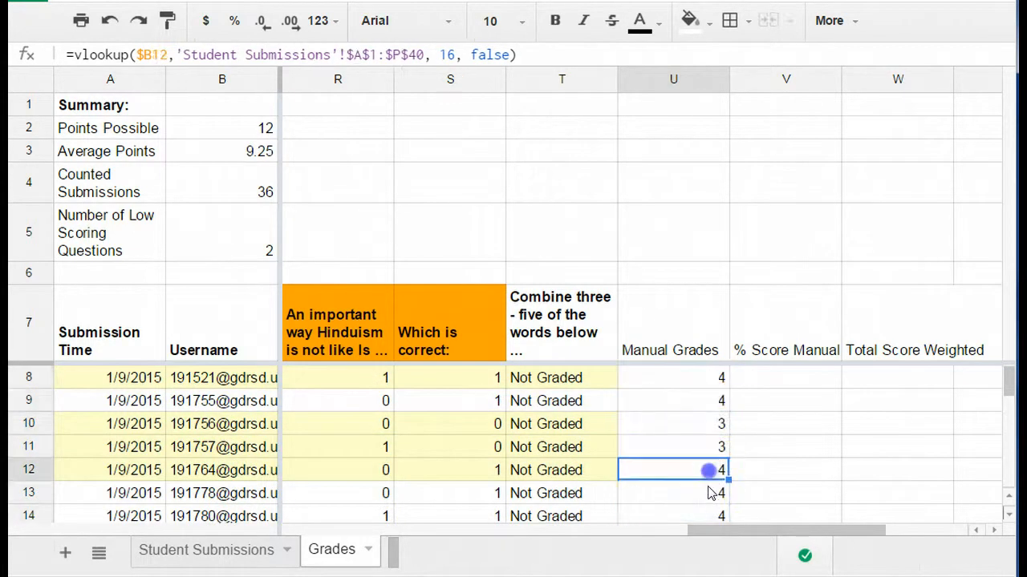
click(786, 378)
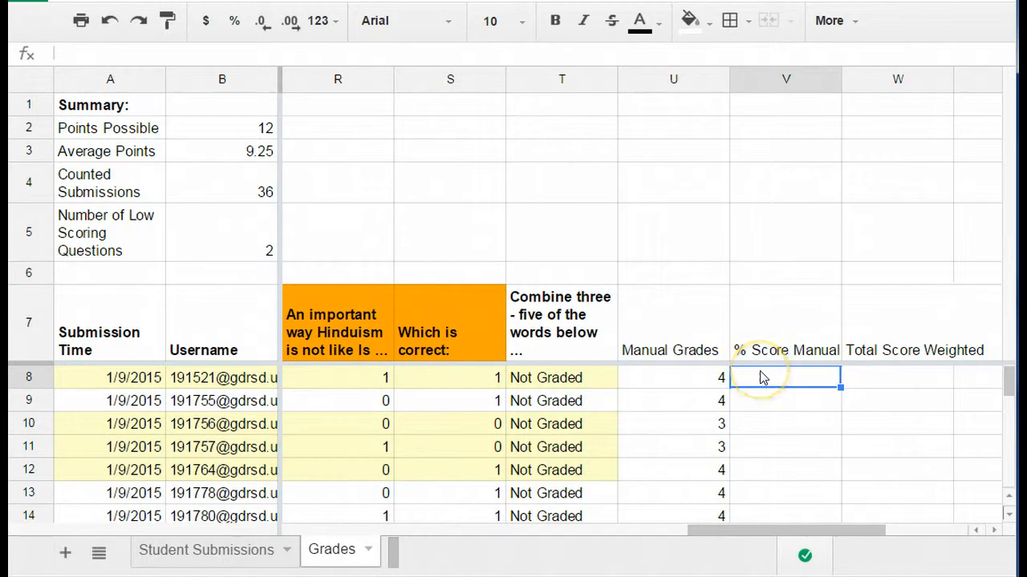
mouse_move(774, 357)
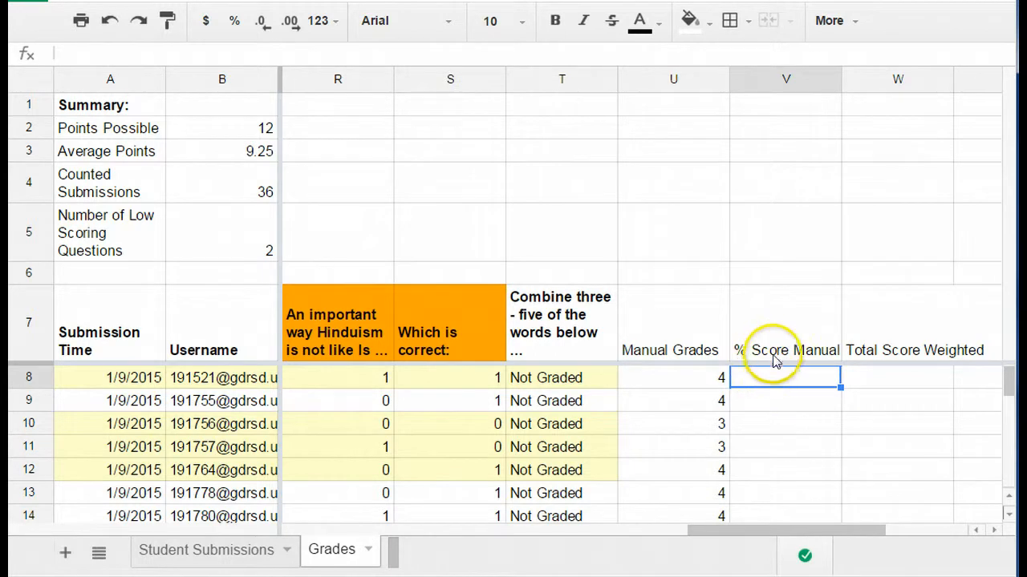
mouse_move(694, 388)
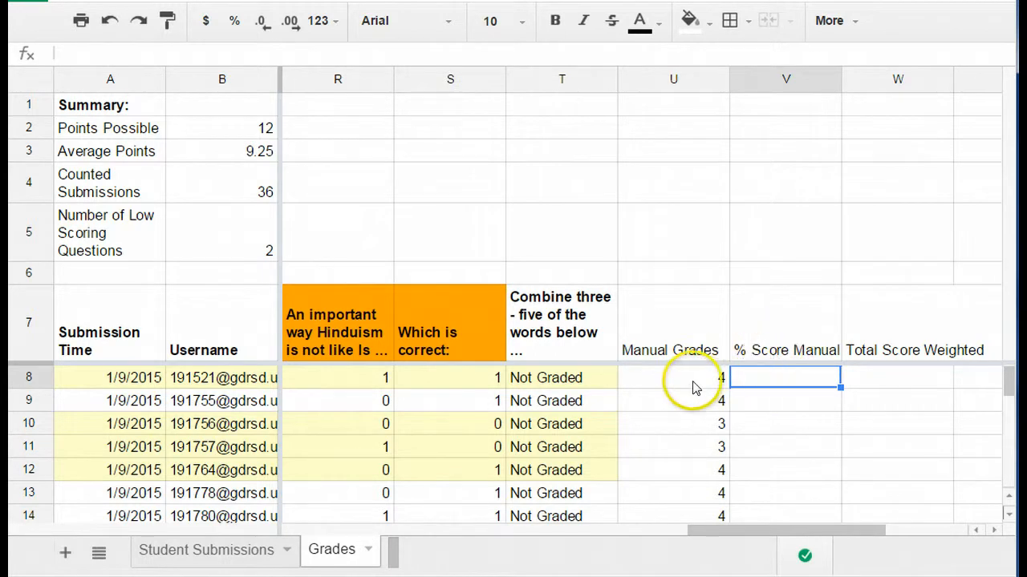
mouse_move(722, 385)
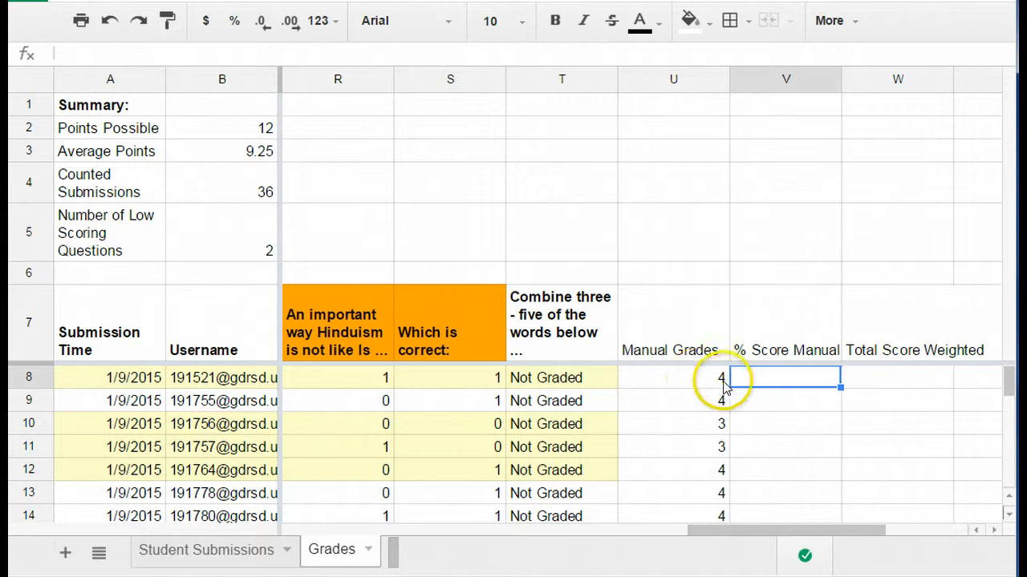
mouse_move(693, 375)
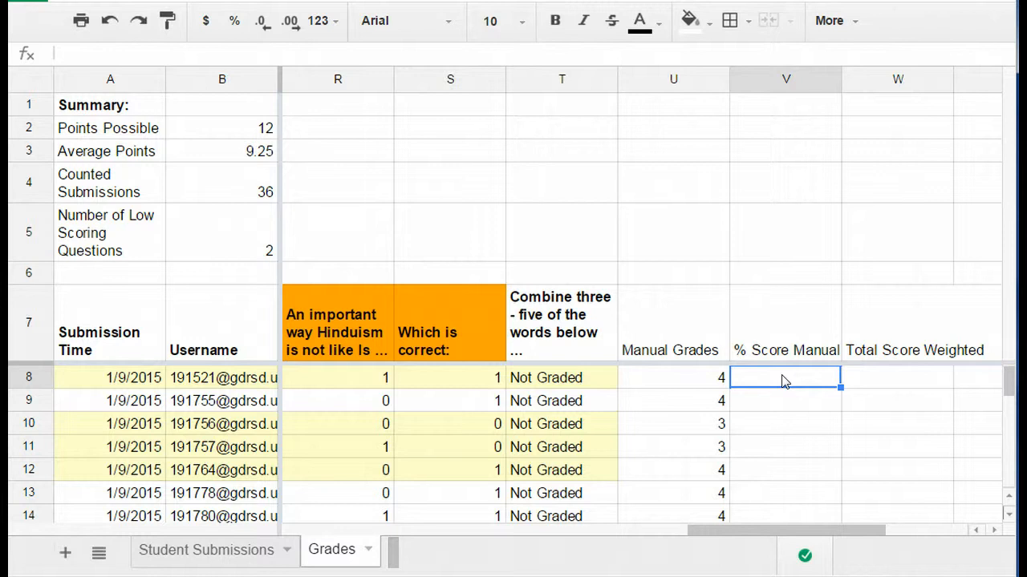
Enter the manual grade divided by 4 in V8 and format it as Percent (100.00%).
text(=U8)
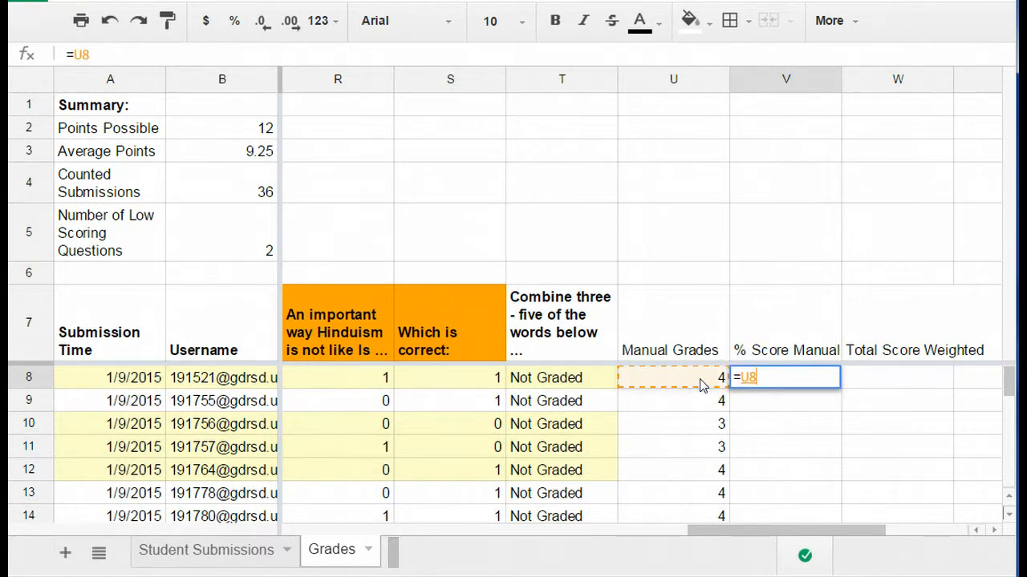
text(/4)
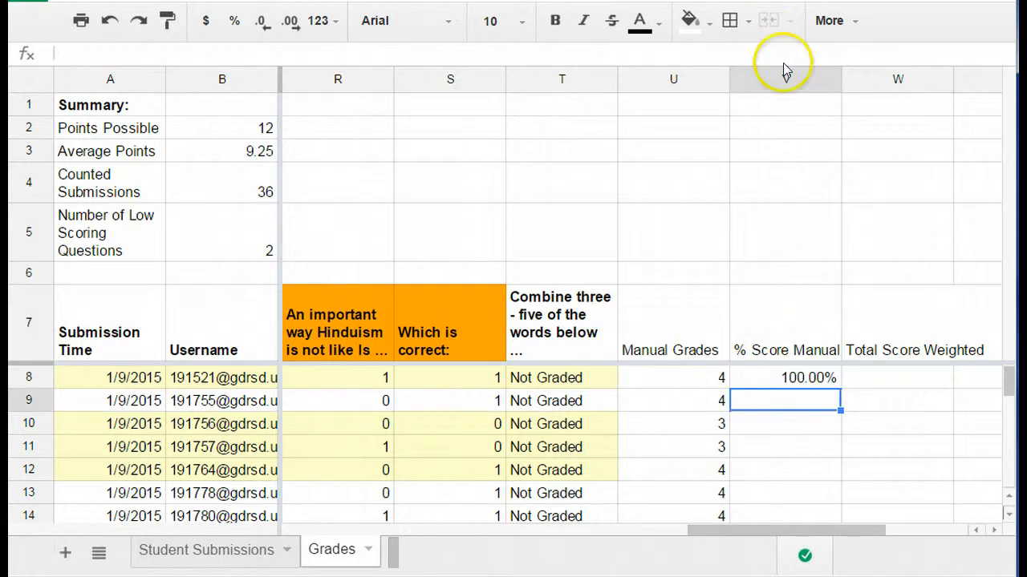
click(785, 78)
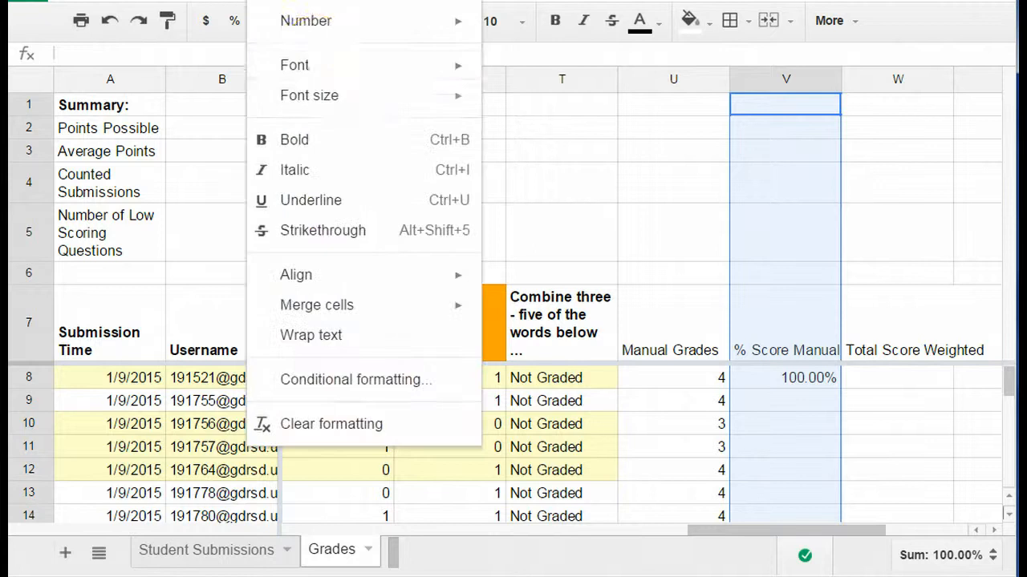
mouse_move(305, 20)
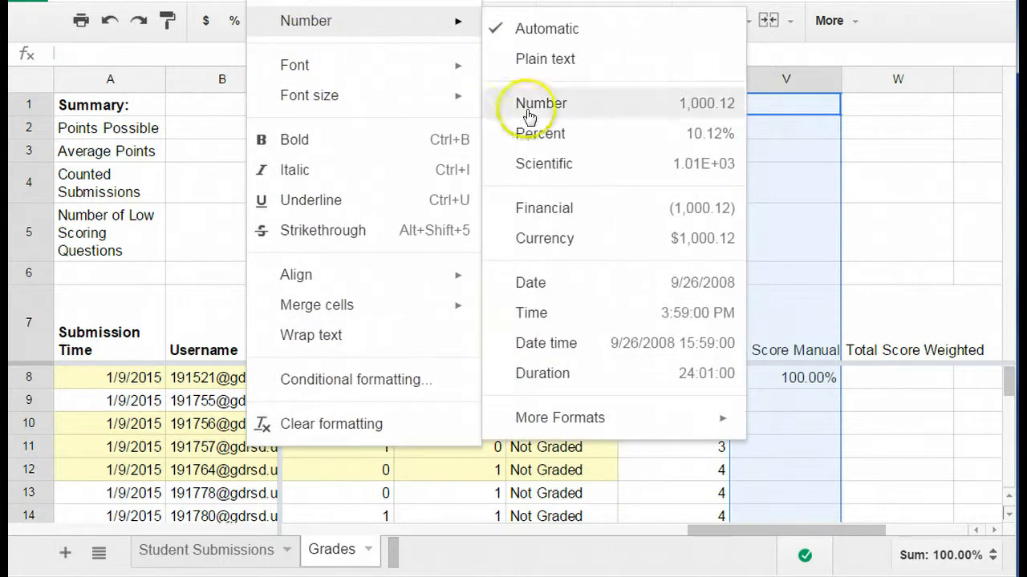
mouse_move(537, 133)
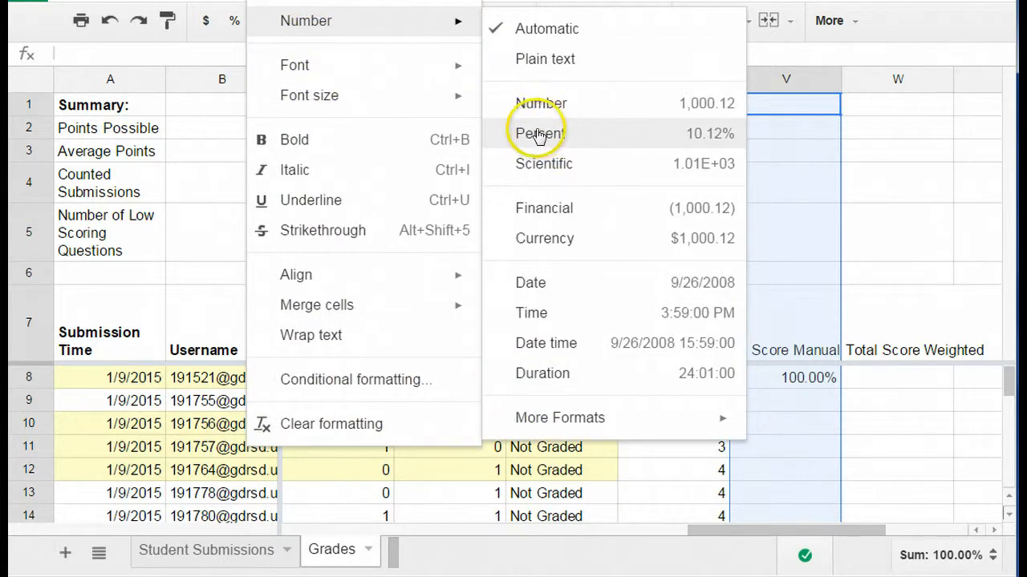
click(539, 133)
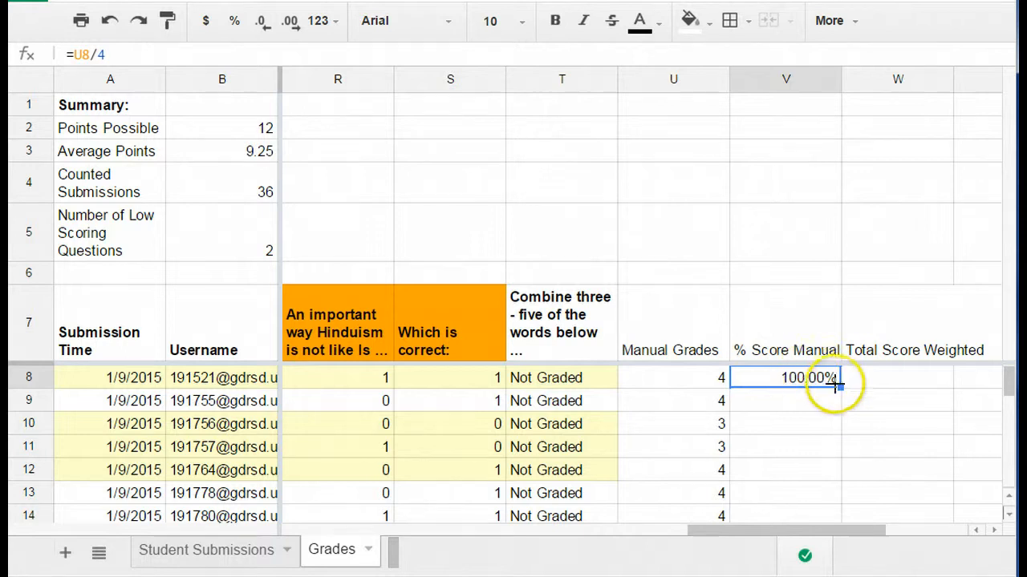
Paste V8's formula down column V to the last student row (100.00%, 75.00%).
scroll(down, 3)
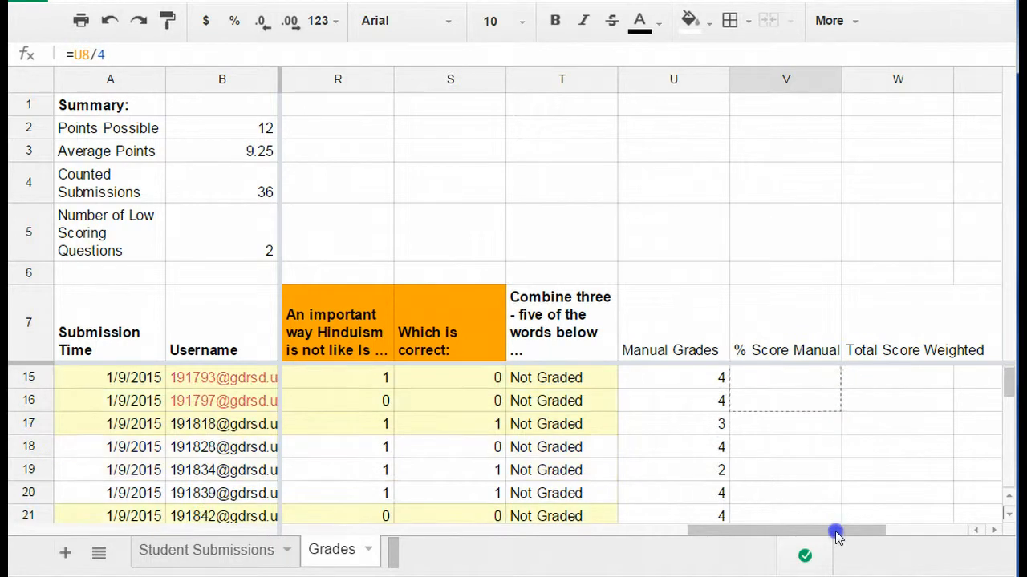
scroll(down, 3)
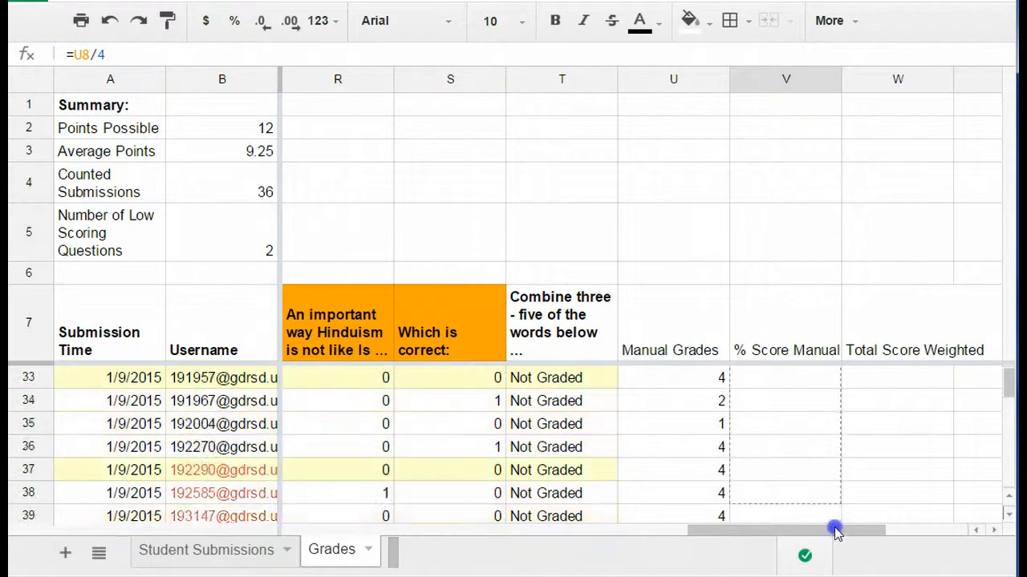
scroll(down, 3)
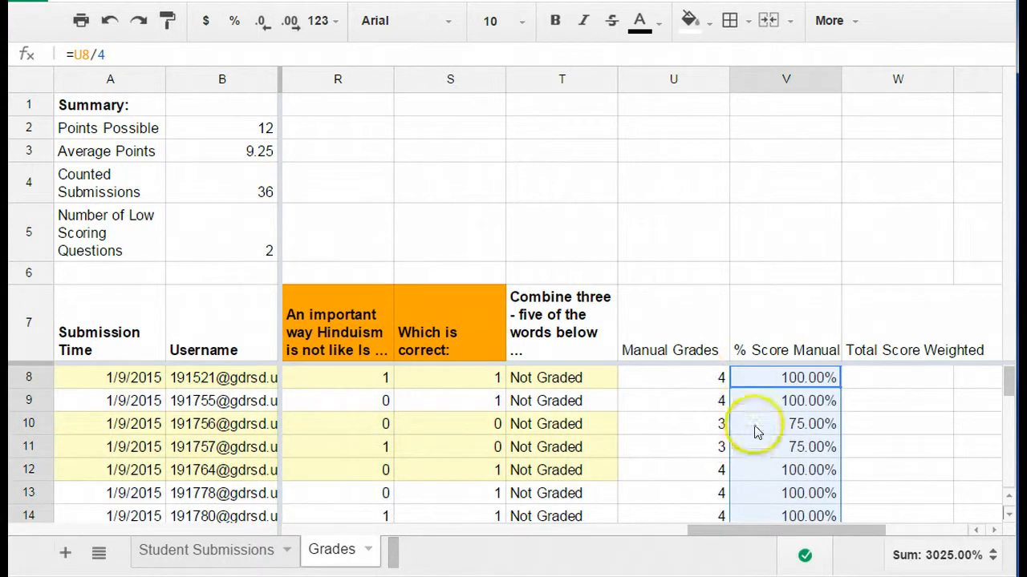
click(897, 378)
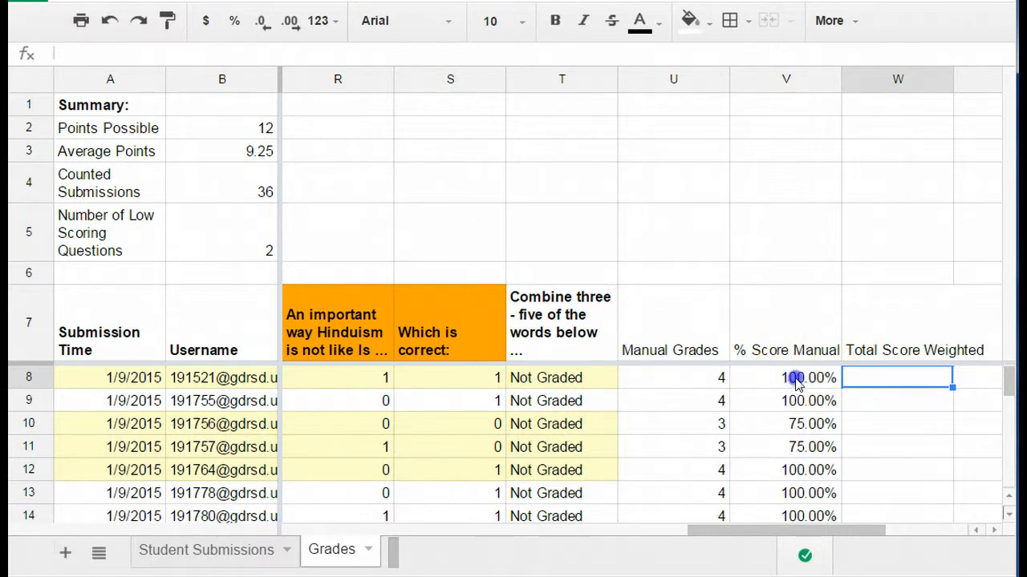
click(786, 378)
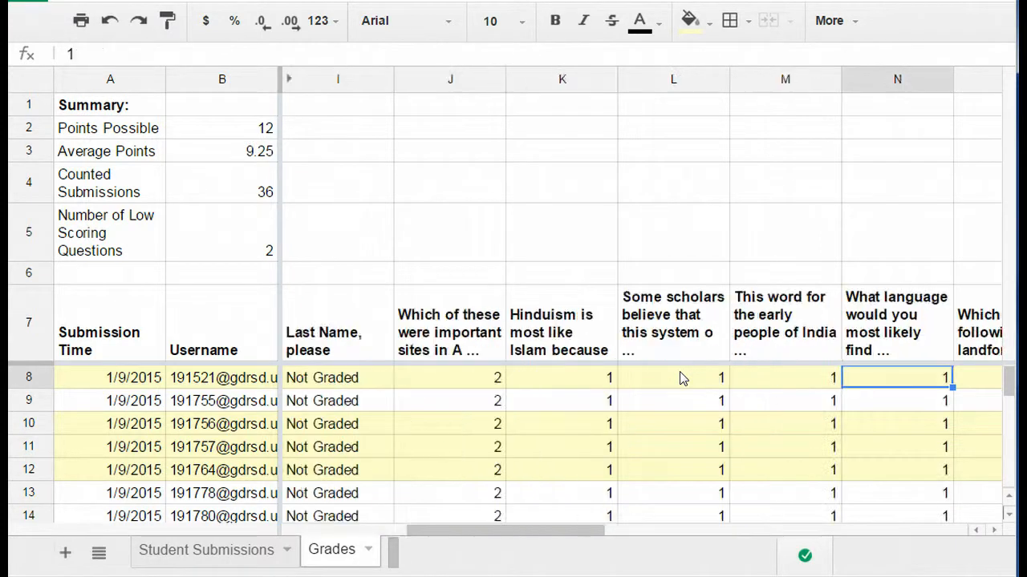
scroll(right, 3)
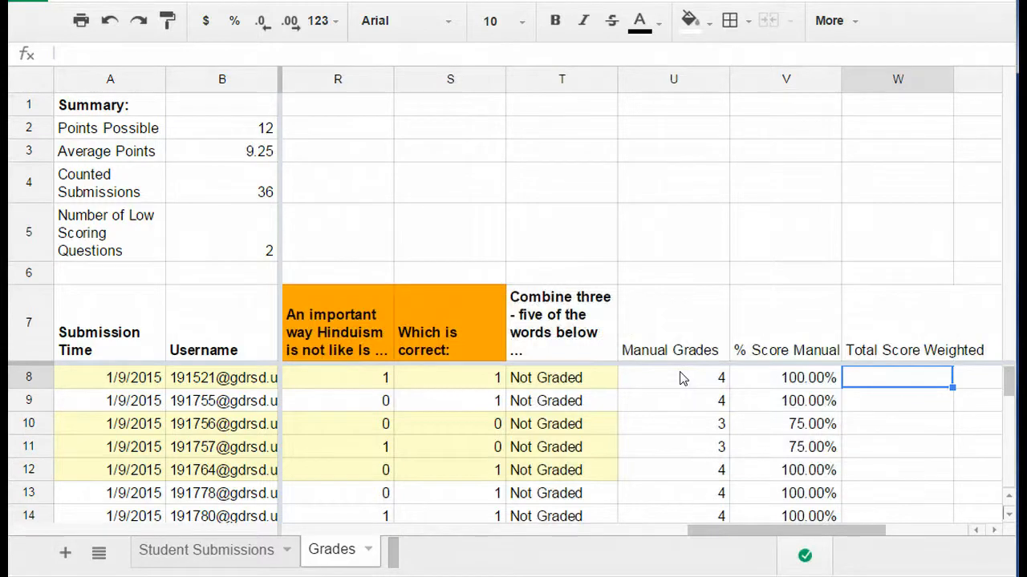
Enter =(D8*.8)+(V8*.2) in W8, giving a 100.00% weighted total.
text(=)
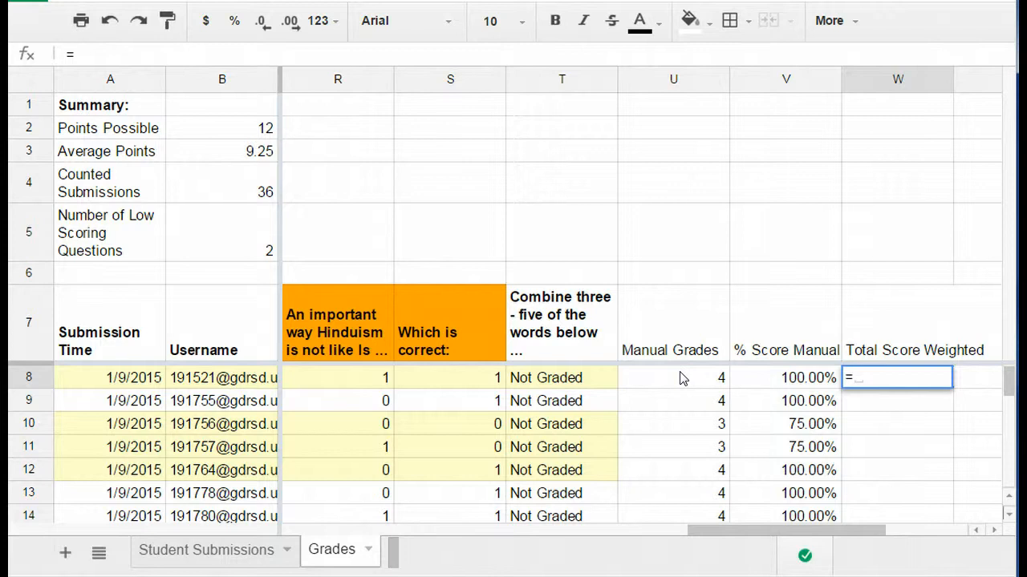
text((D8)
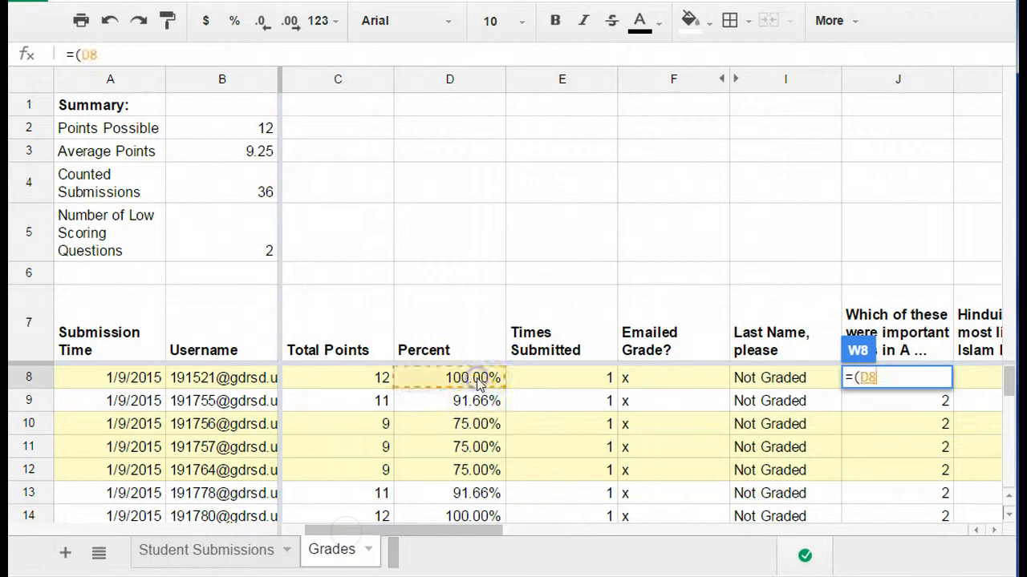
text(,)
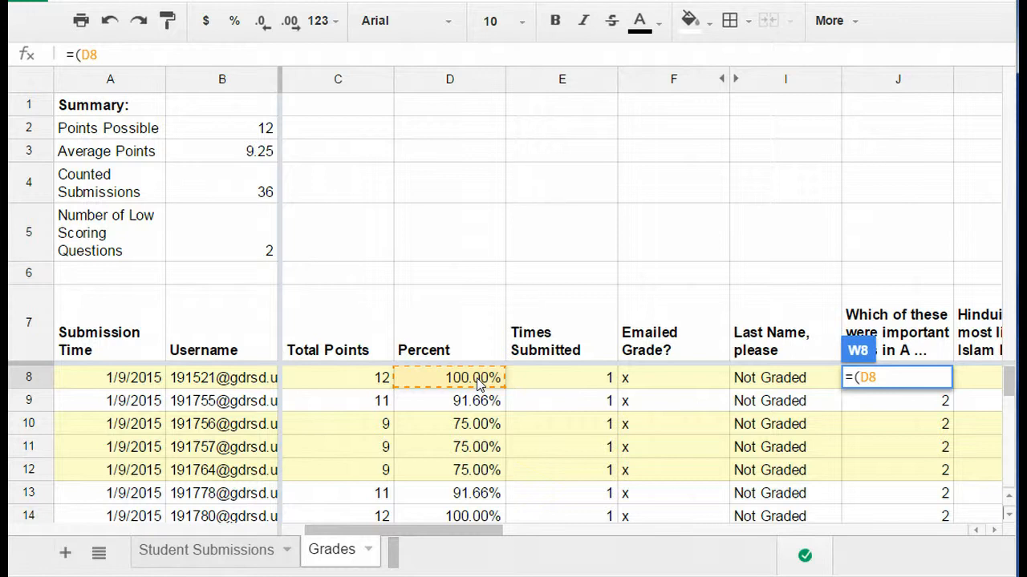
text(*.)
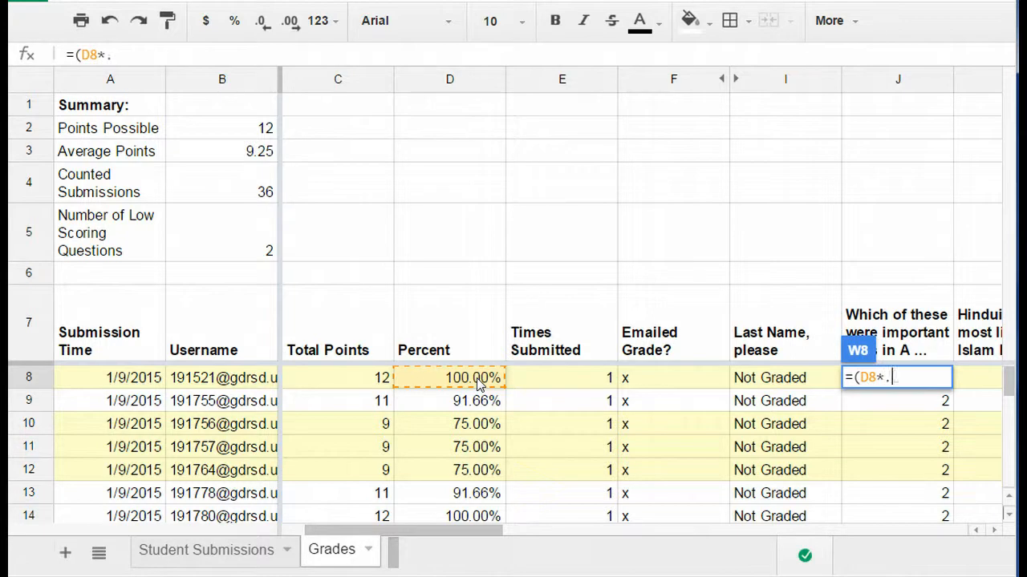
text(8)
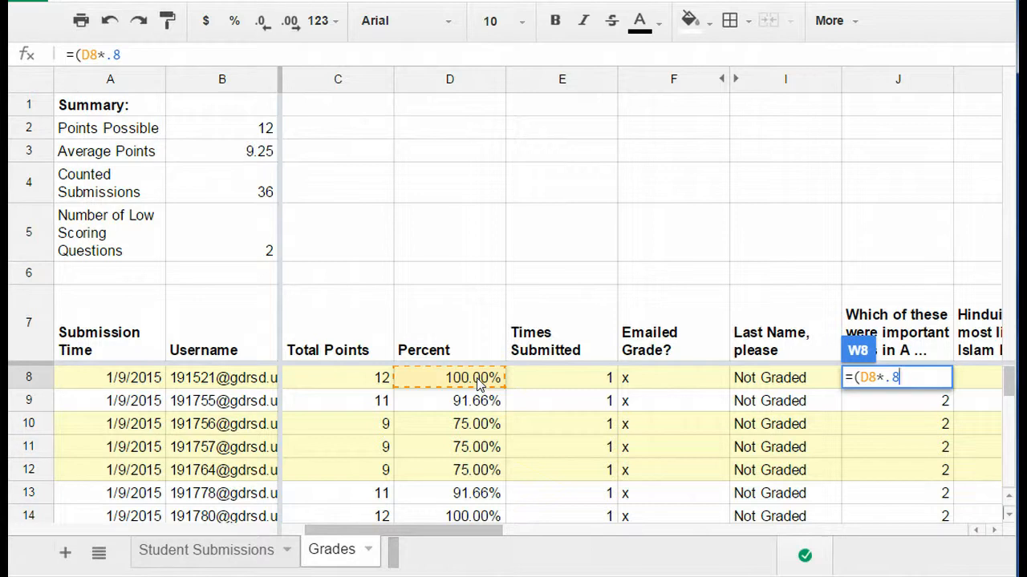
text())
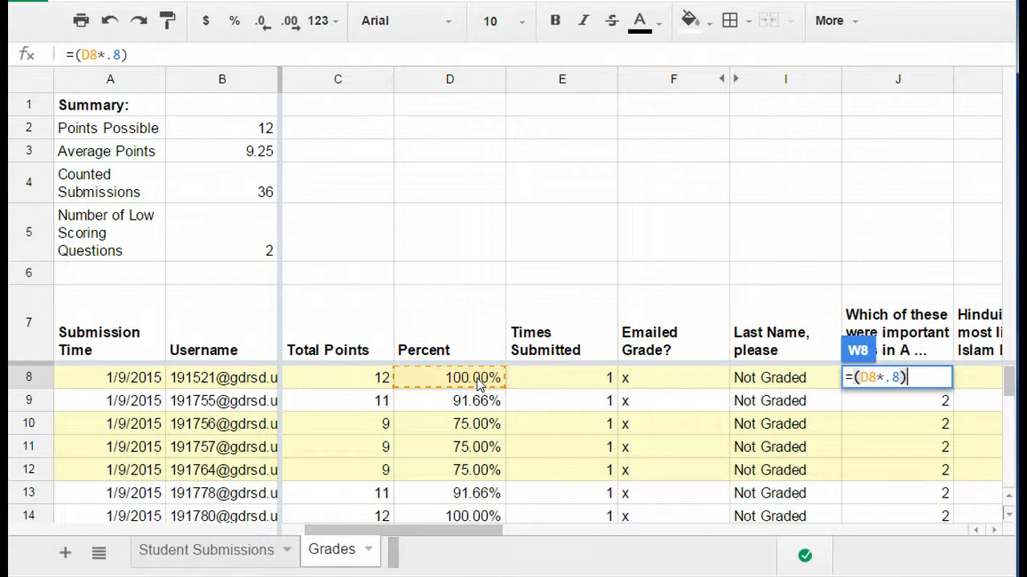
text(+)
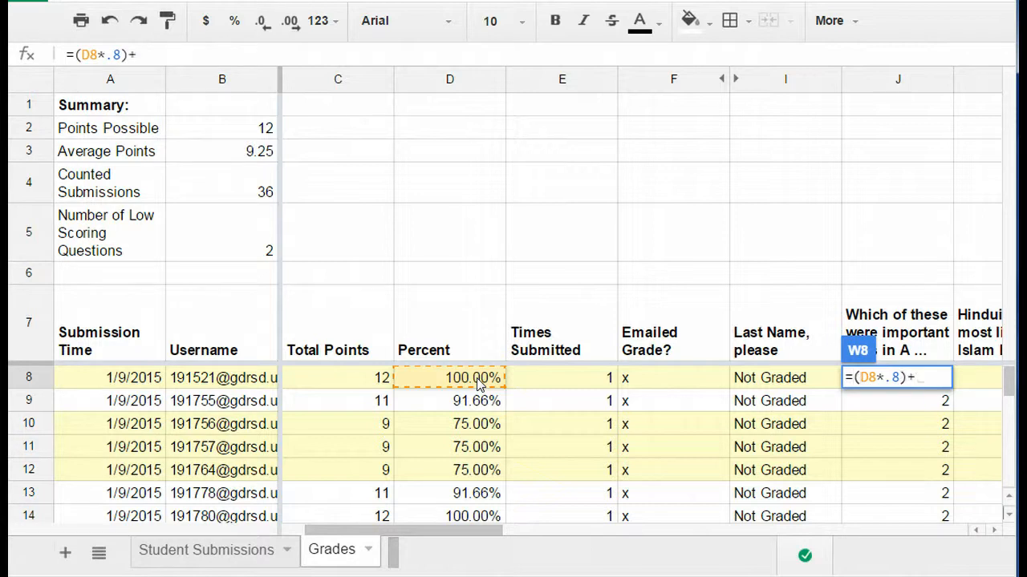
text(()
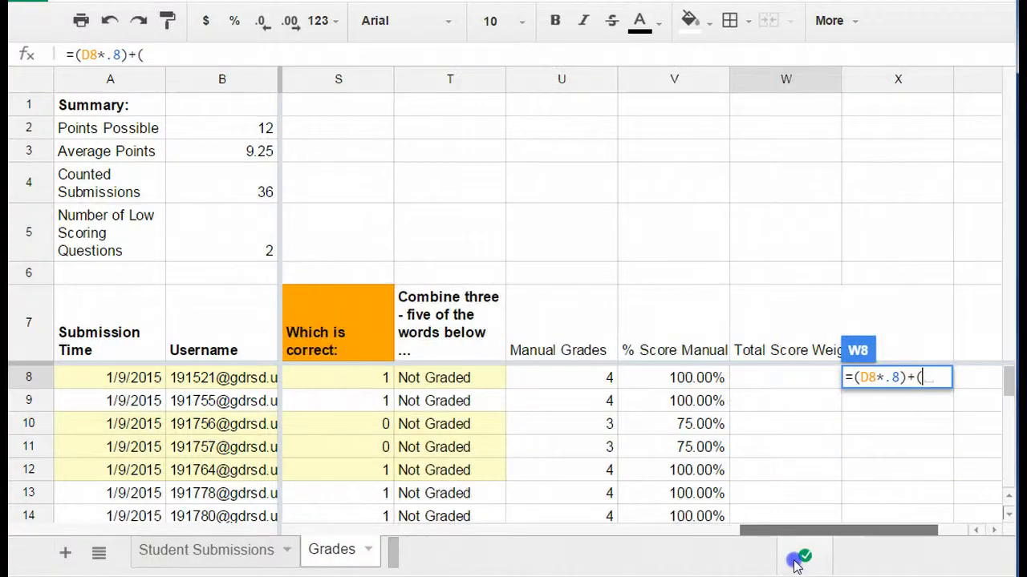
click(674, 378)
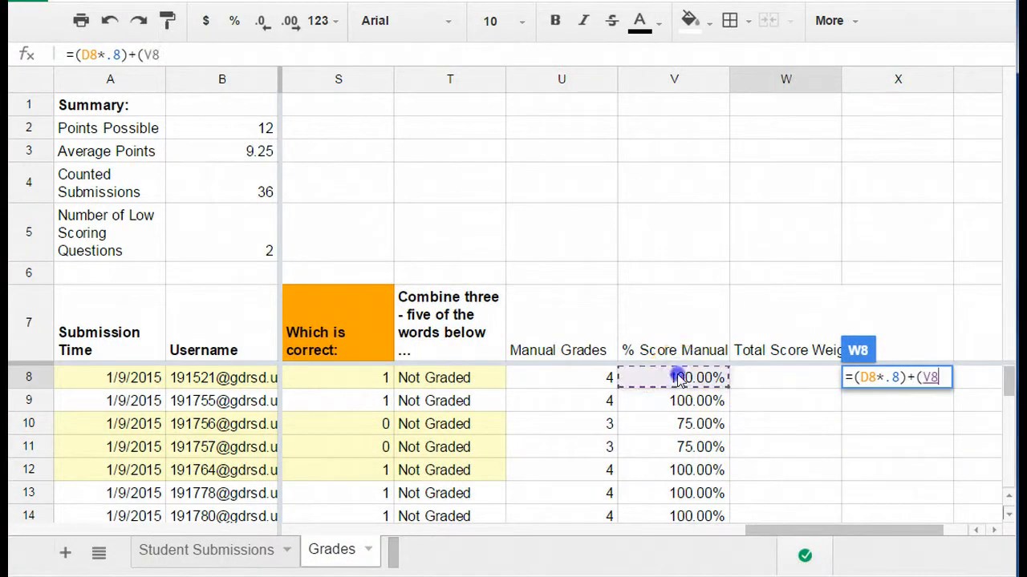
text(*)
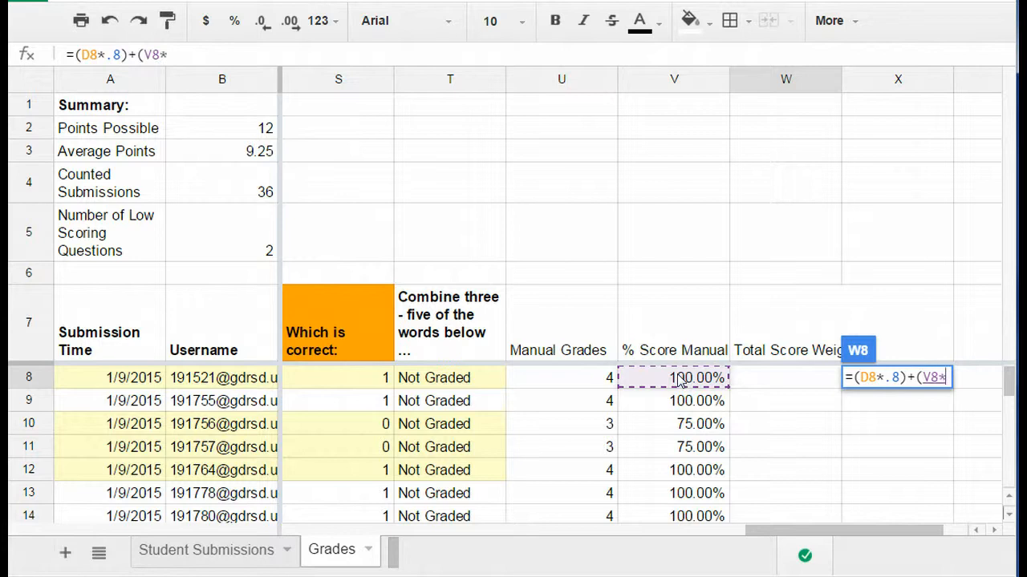
text(.)
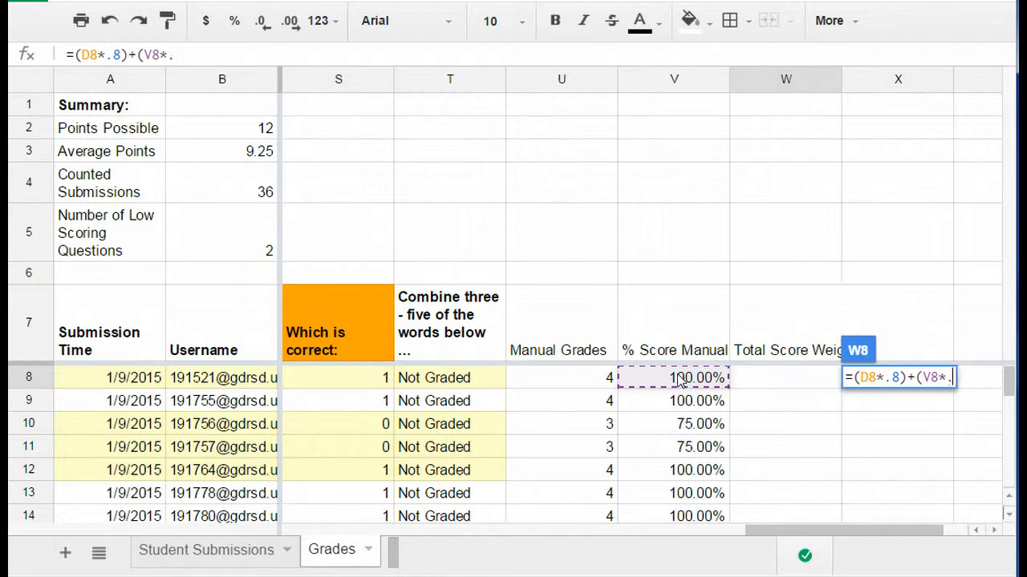
text(2))
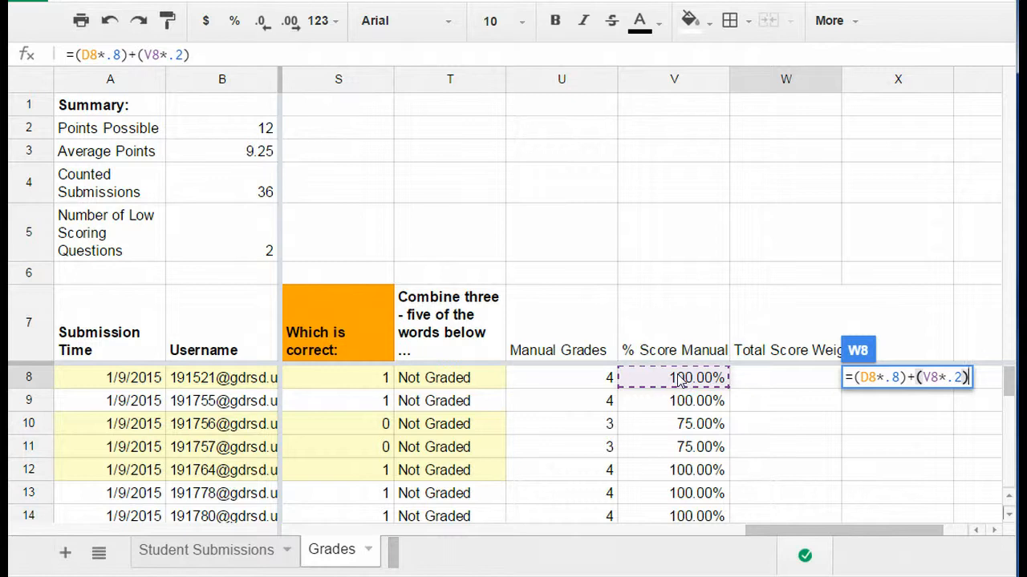
scroll(left, 3)
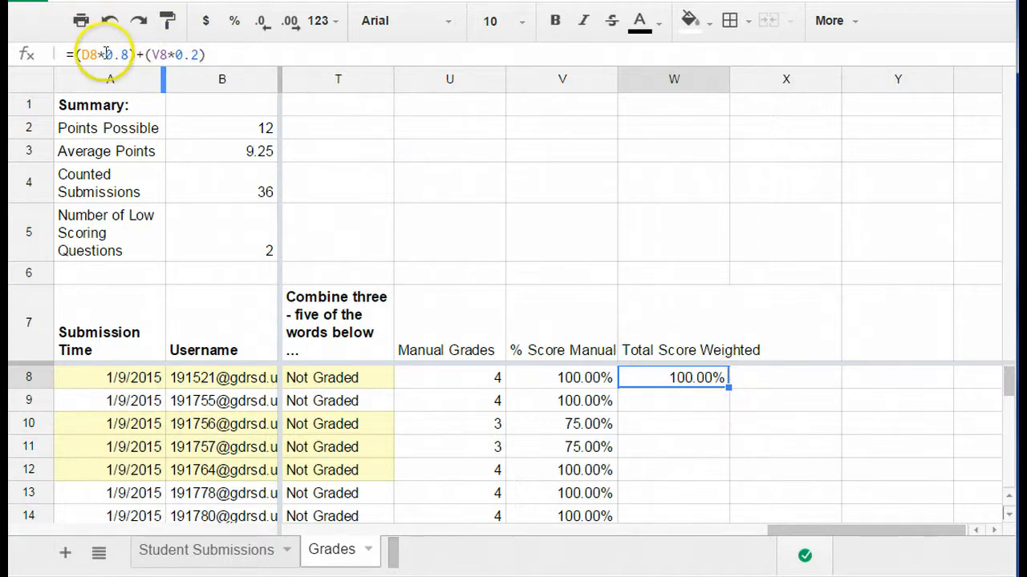
Make W8's column references absolute ($D8, $V8) and check the row 28 formulas.
double_click(695, 378)
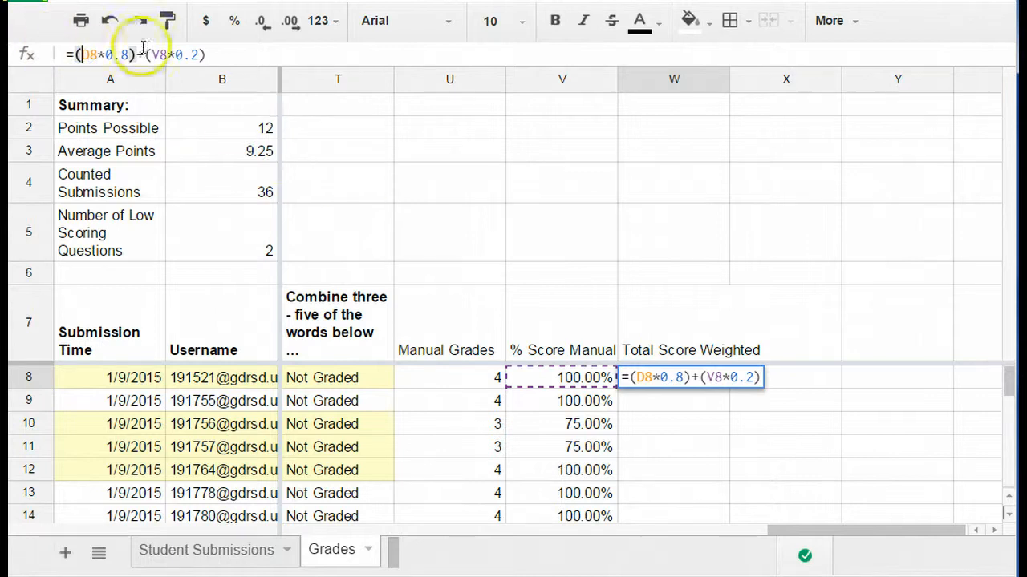
key(f4)
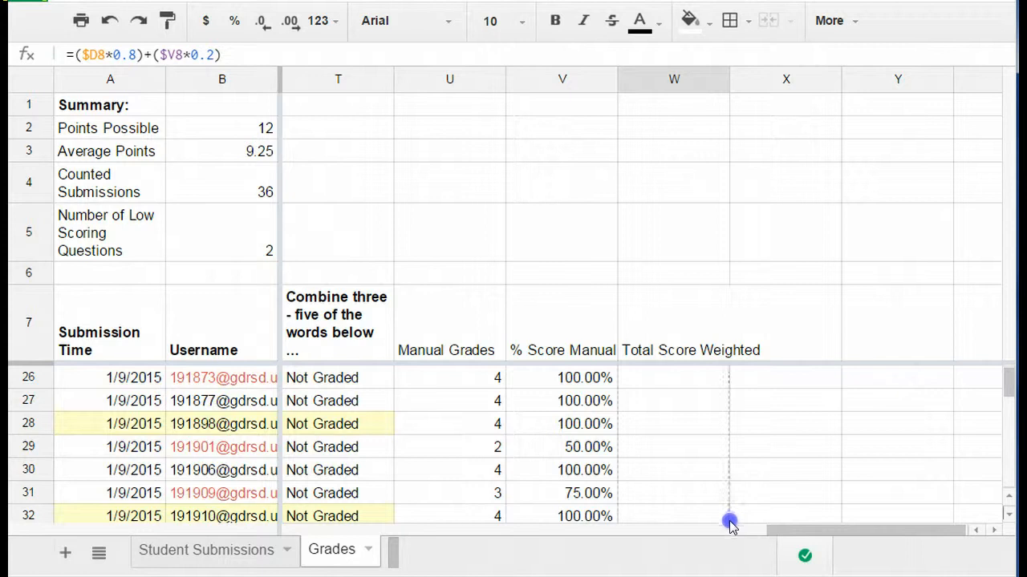
scroll(down, 3)
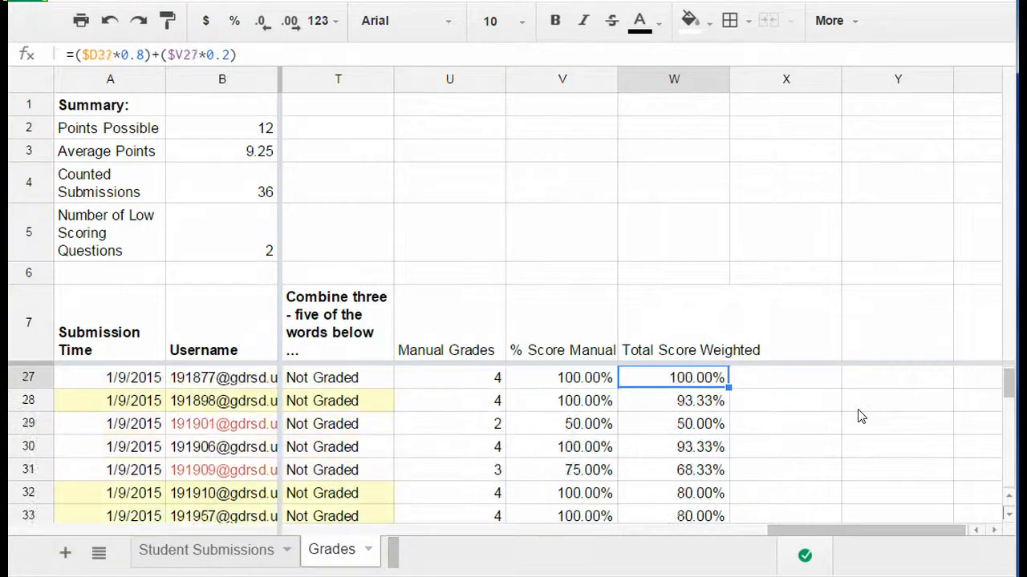
click(673, 400)
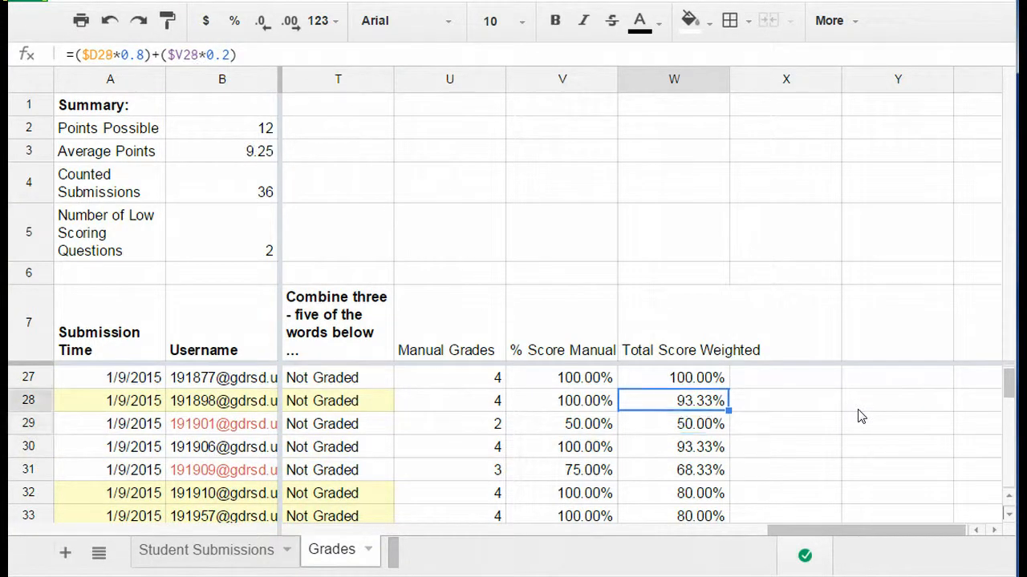
click(562, 401)
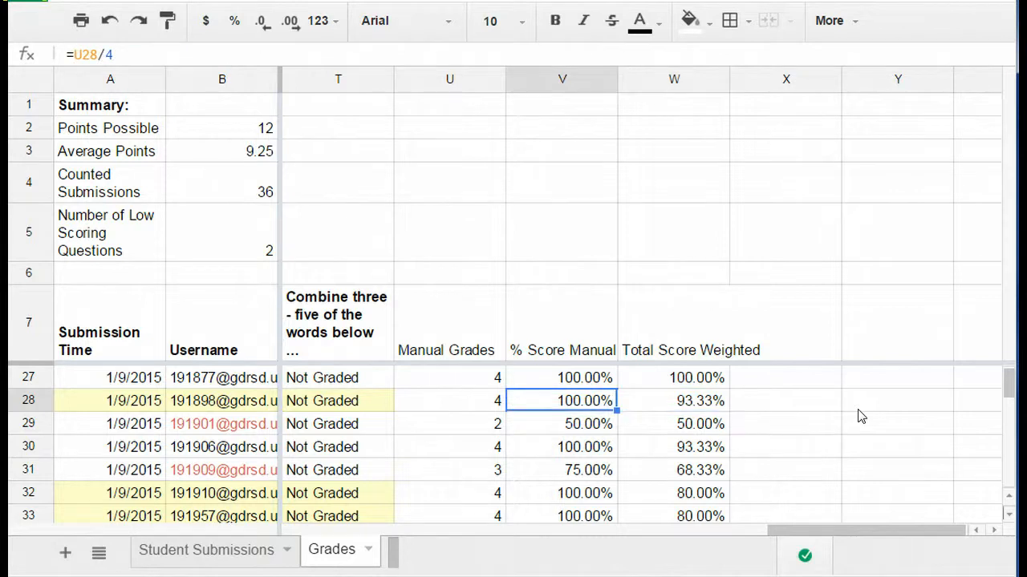